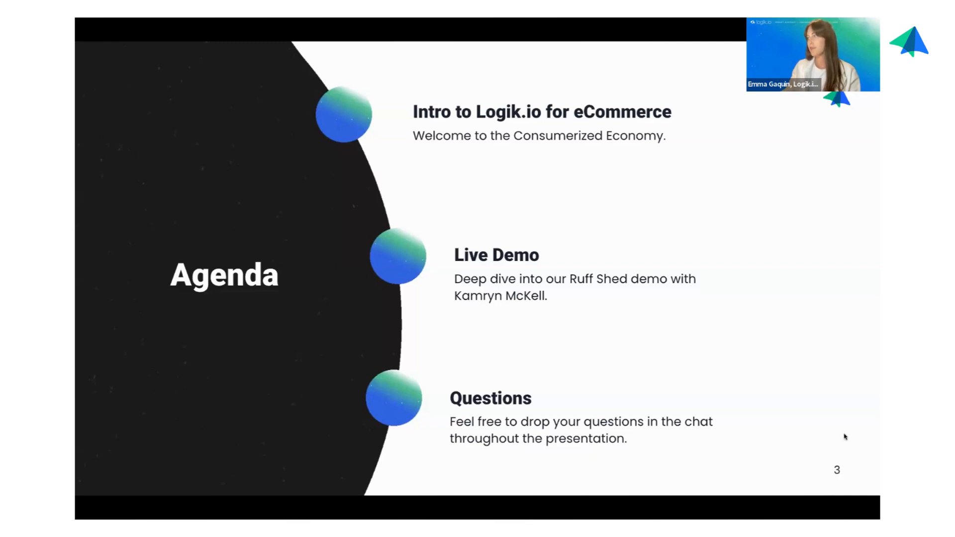
Step: Advance the slides past the Agenda to slide 4, Housekeeping
{"action": "key", "text": "Right"}
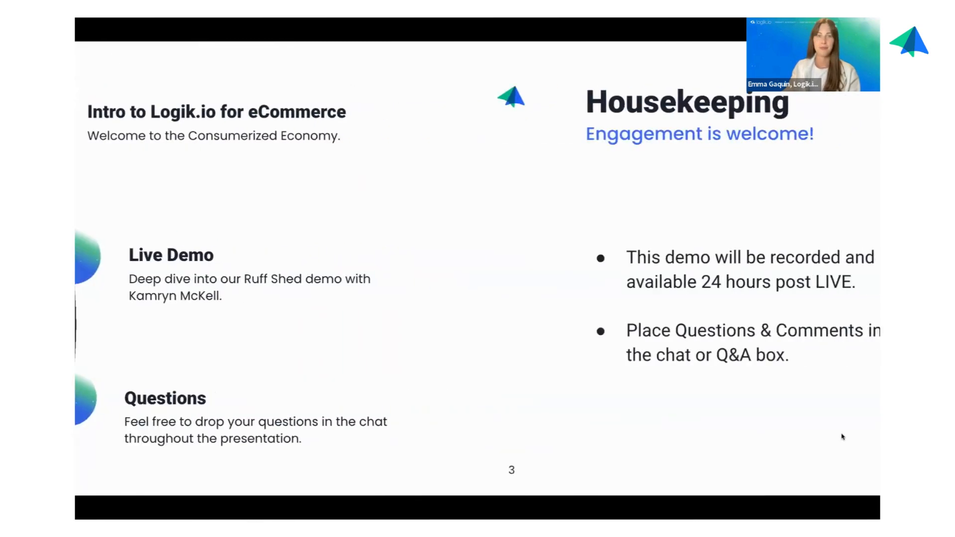
{"action": "key", "text": "Right"}
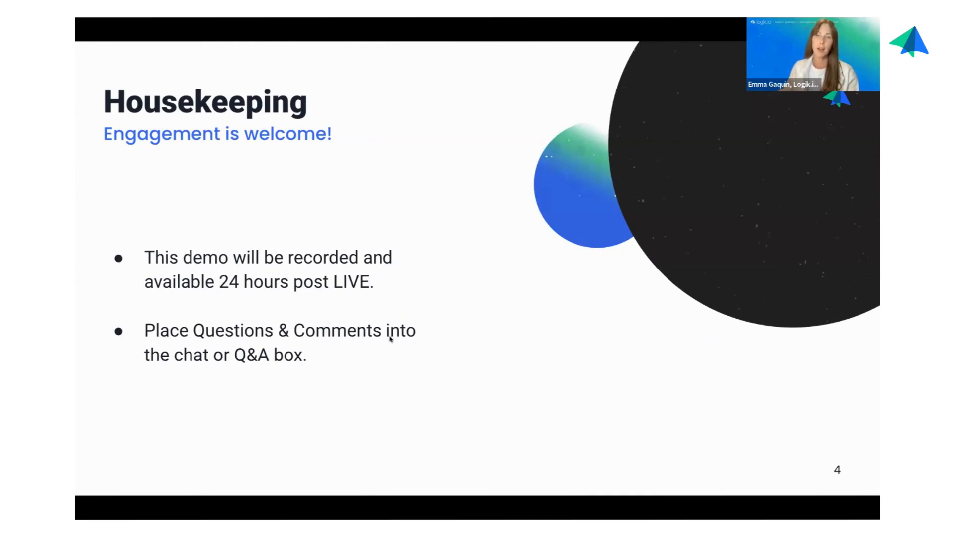
{"action": "mouse_move", "coordinate": [837, 418]}
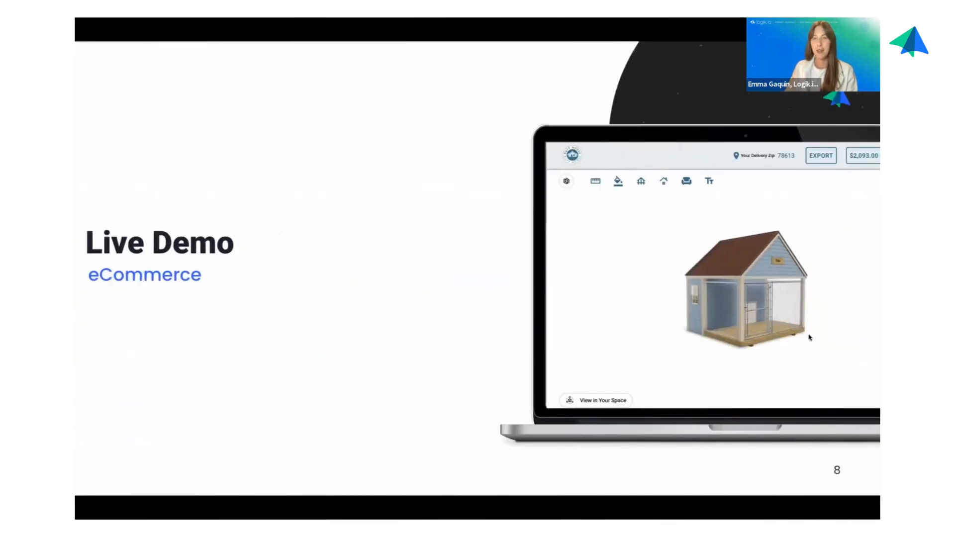
Step: Move through slide 8, Live Demo – eCommerce, into the Ruff House configurator preview
{"action": "left_click", "coordinate": [618, 181]}
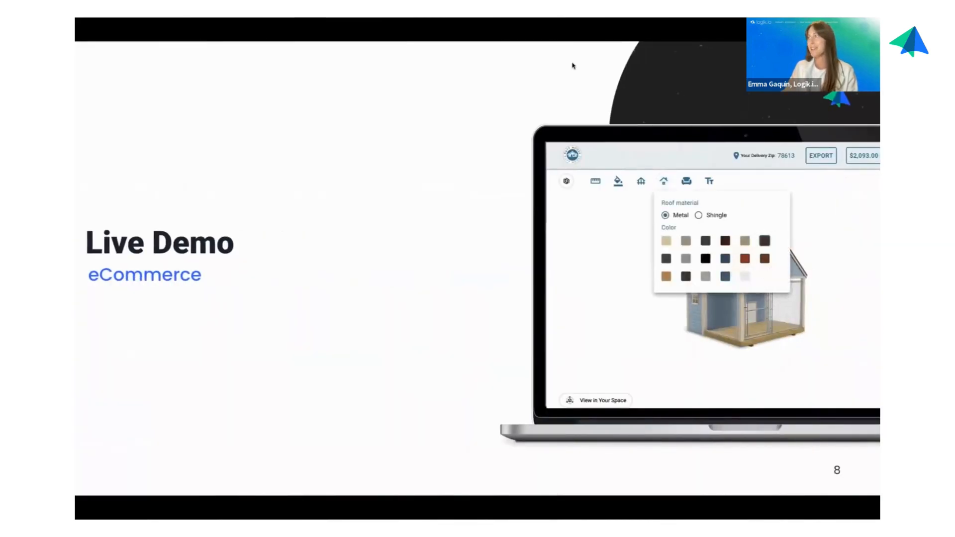
{"action": "left_click", "coordinate": [698, 214]}
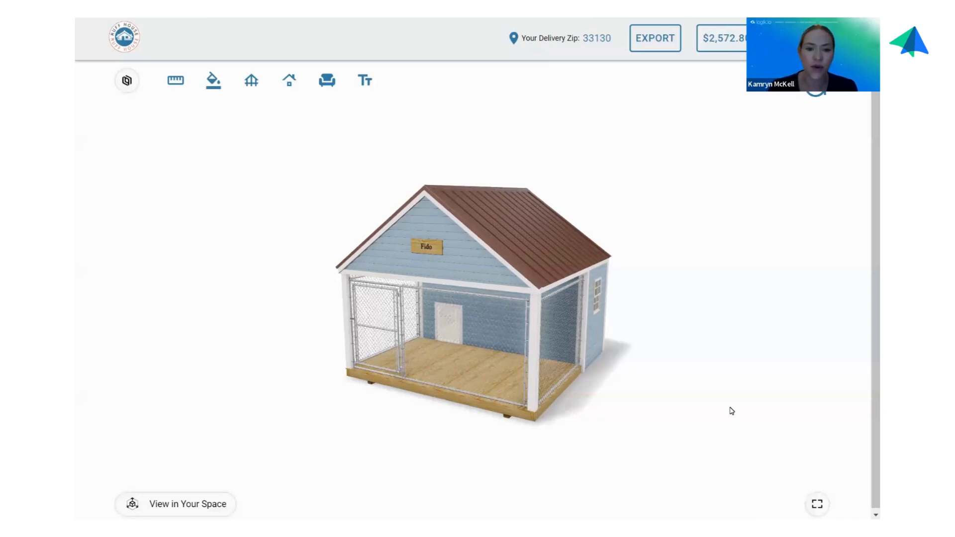
{"action": "mouse_move", "coordinate": [712, 406]}
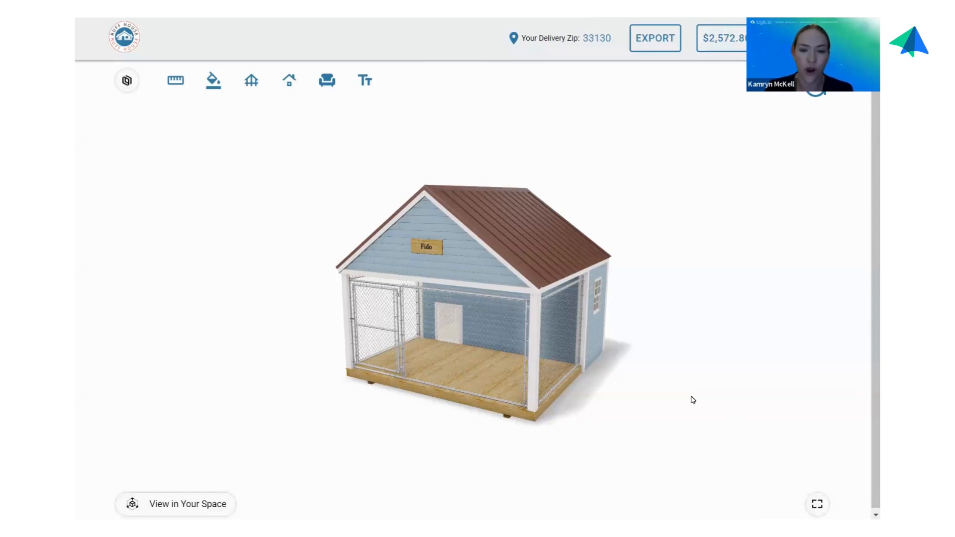
{"action": "mouse_move", "coordinate": [698, 385]}
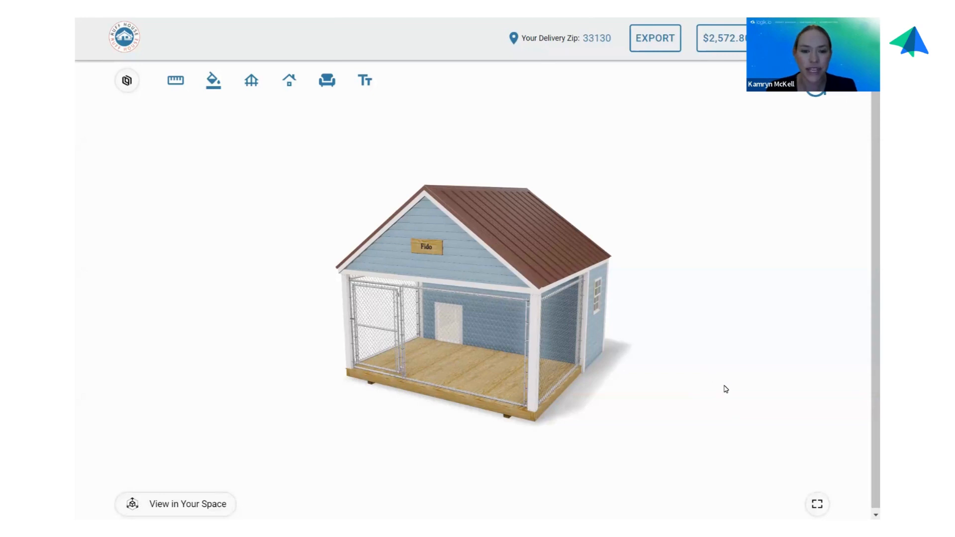
{"action": "mouse_move", "coordinate": [682, 380]}
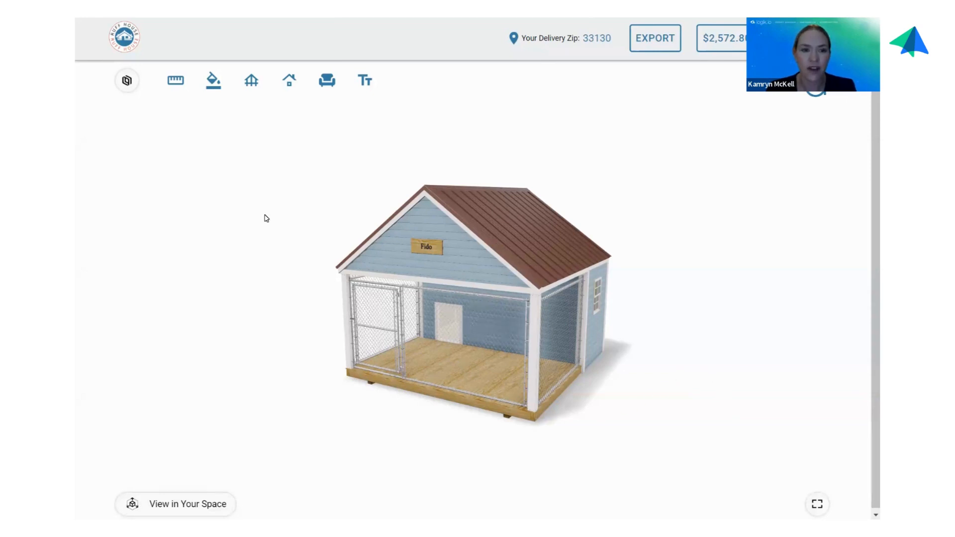
{"action": "left_click", "coordinate": [175, 79]}
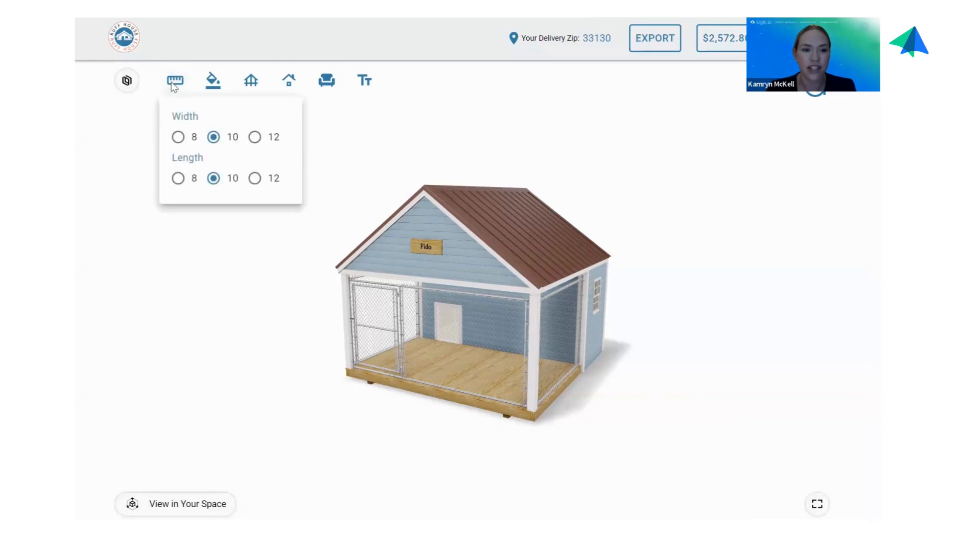
{"action": "left_click", "coordinate": [213, 79]}
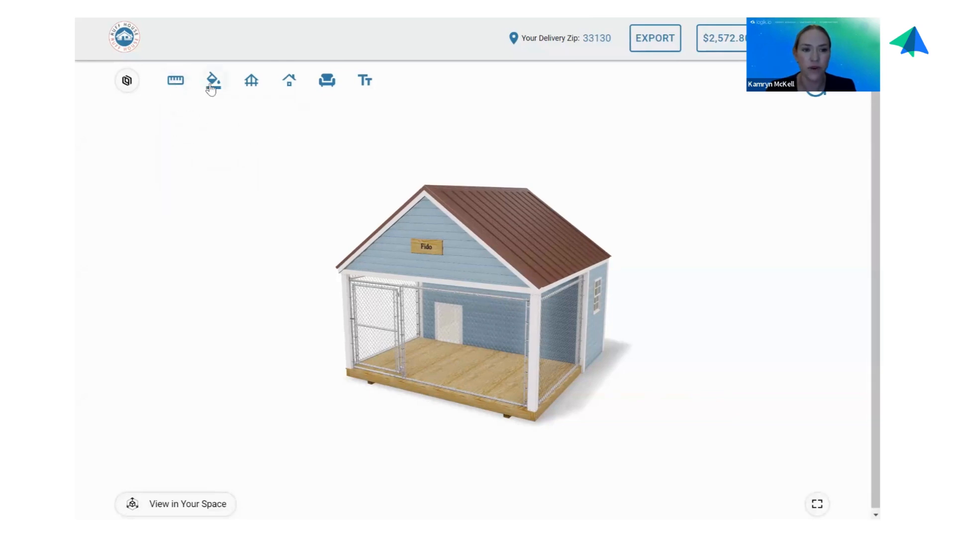
{"action": "left_click", "coordinate": [213, 79]}
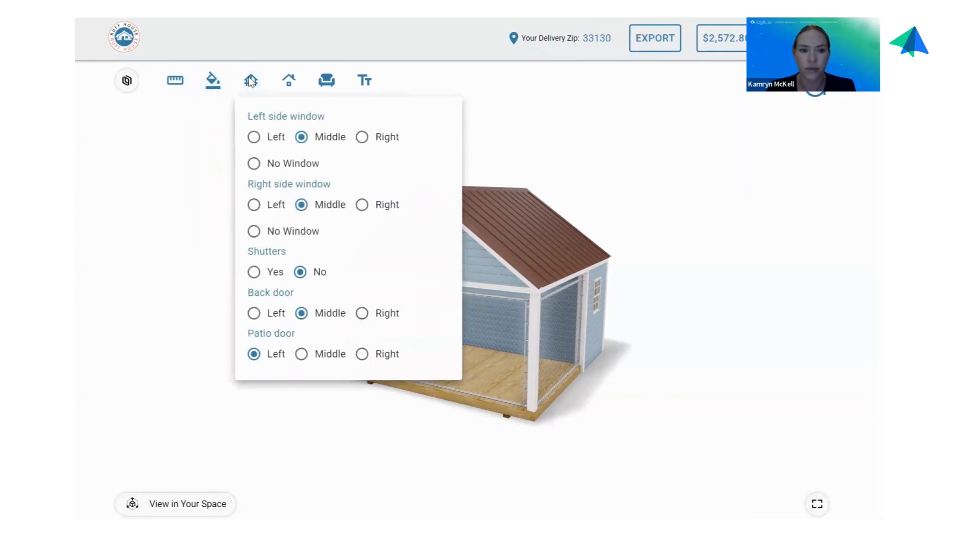
{"action": "left_click", "coordinate": [288, 80]}
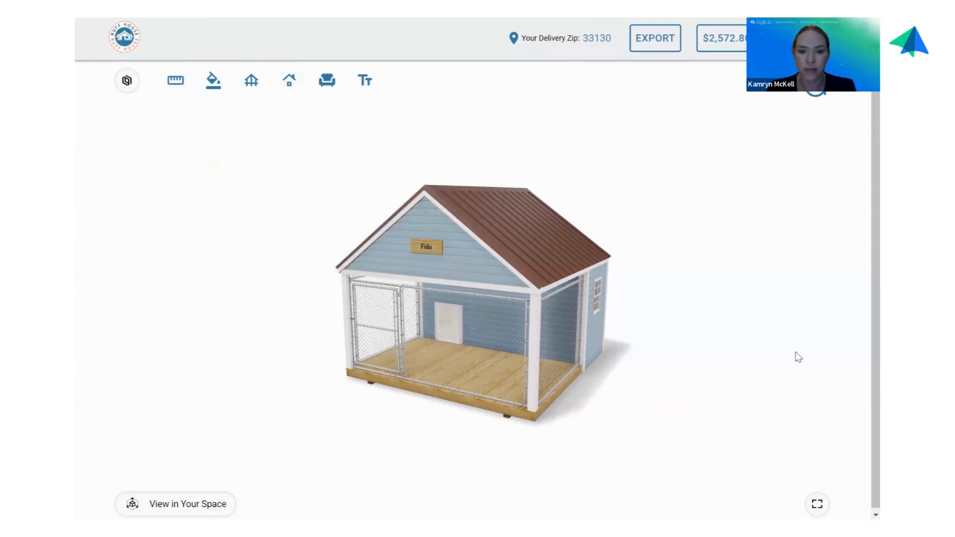
{"action": "mouse_move", "coordinate": [849, 338]}
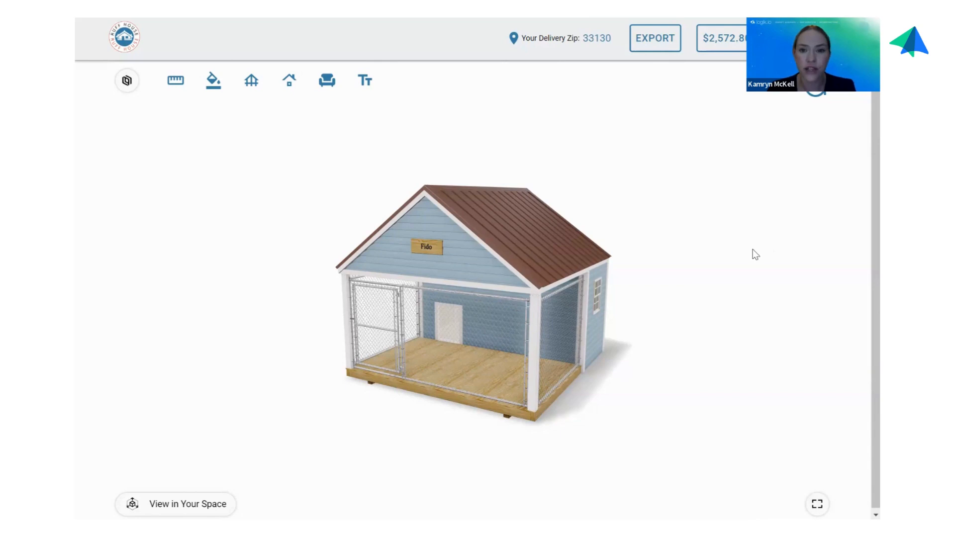
{"action": "mouse_move", "coordinate": [765, 261]}
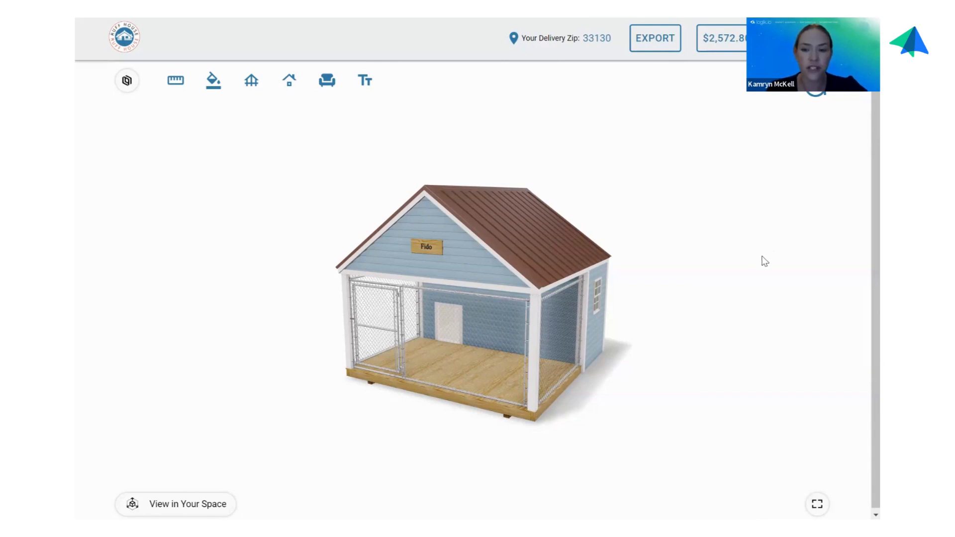
{"action": "mouse_move", "coordinate": [751, 120]}
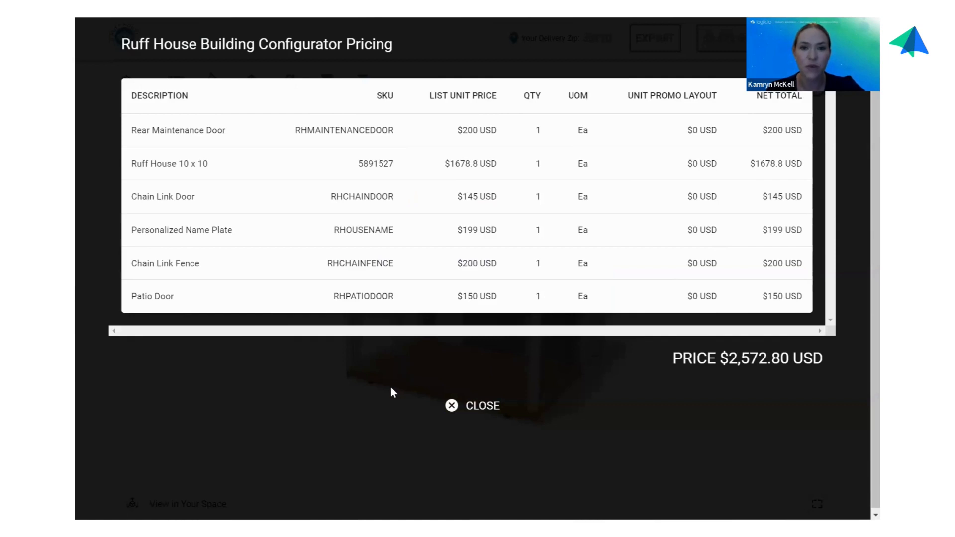
{"action": "mouse_move", "coordinate": [355, 389]}
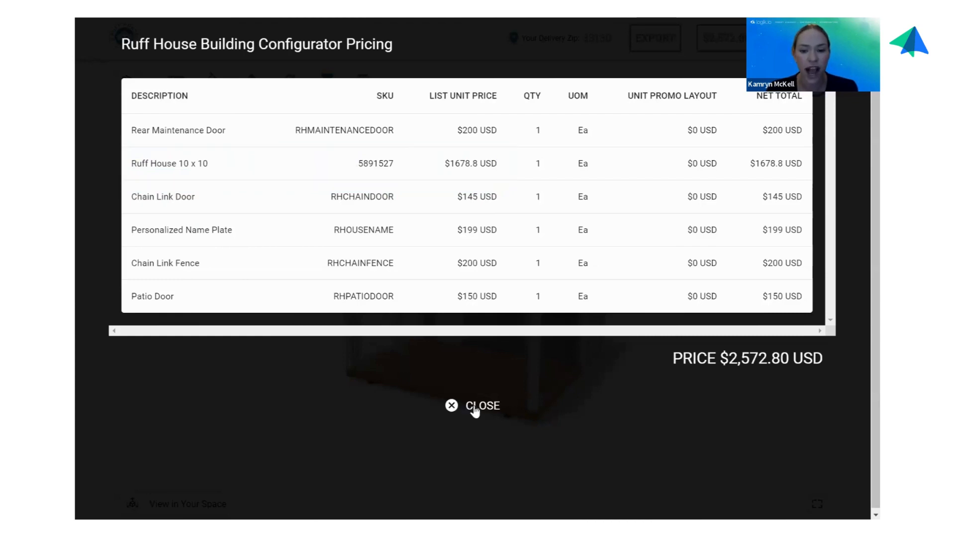
{"action": "left_click", "coordinate": [474, 406]}
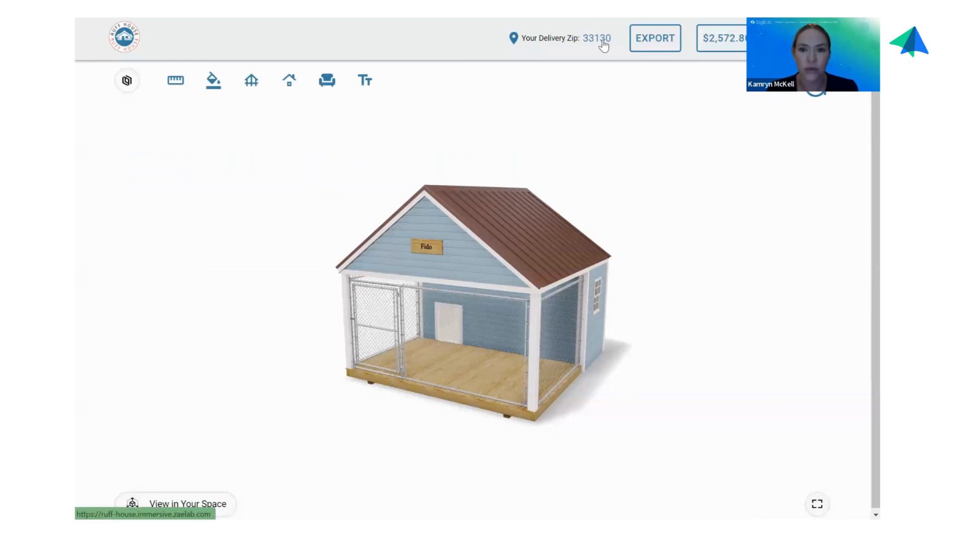
Step: Update the delivery zip code and view the pricing breakdown, now totalling $2,293.00
{"action": "left_click", "coordinate": [596, 38]}
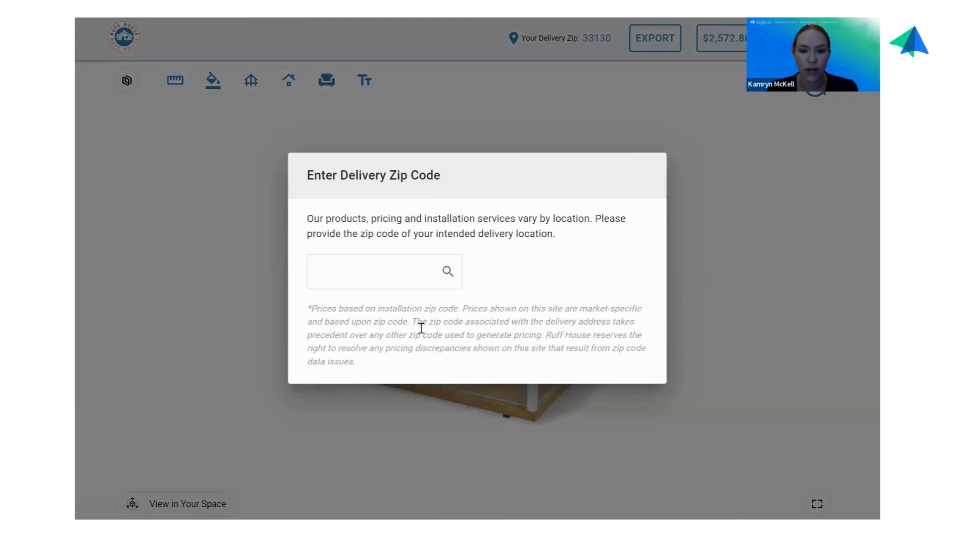
{"action": "type", "text": "9"}
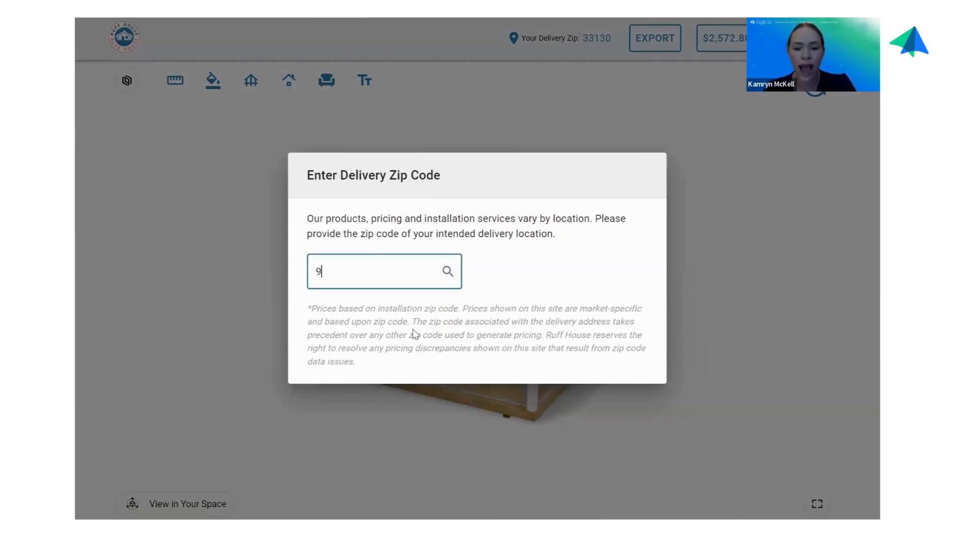
{"action": "type", "text": "5915"}
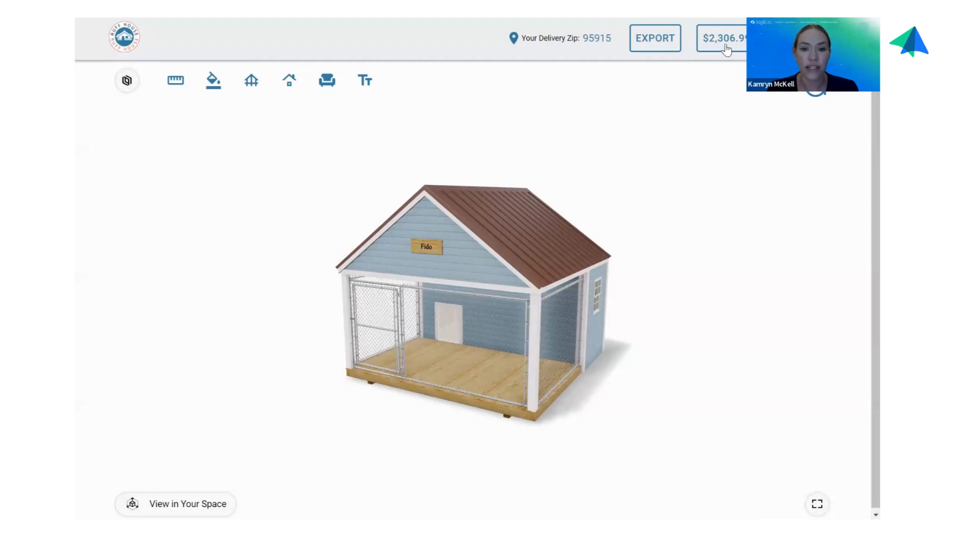
{"action": "left_click", "coordinate": [724, 37]}
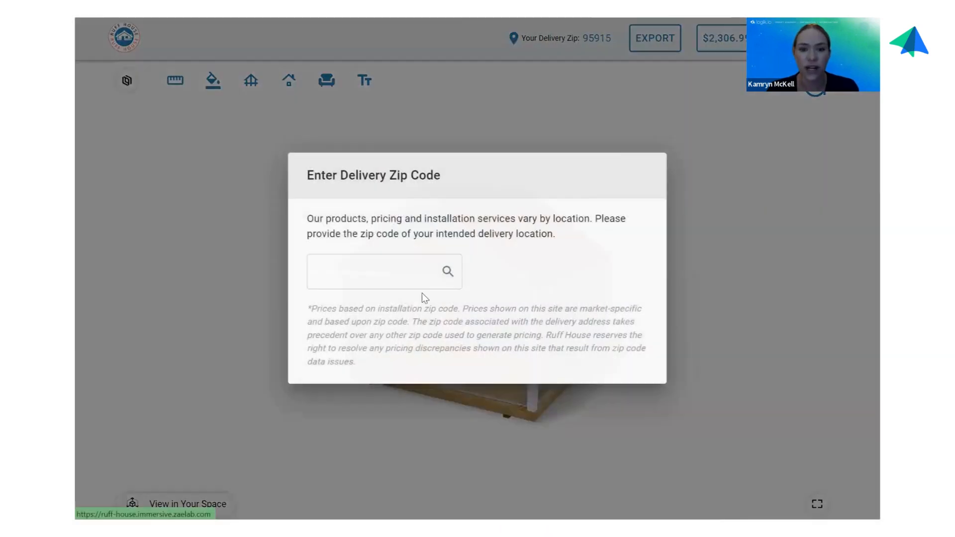
{"action": "type", "text": "786"}
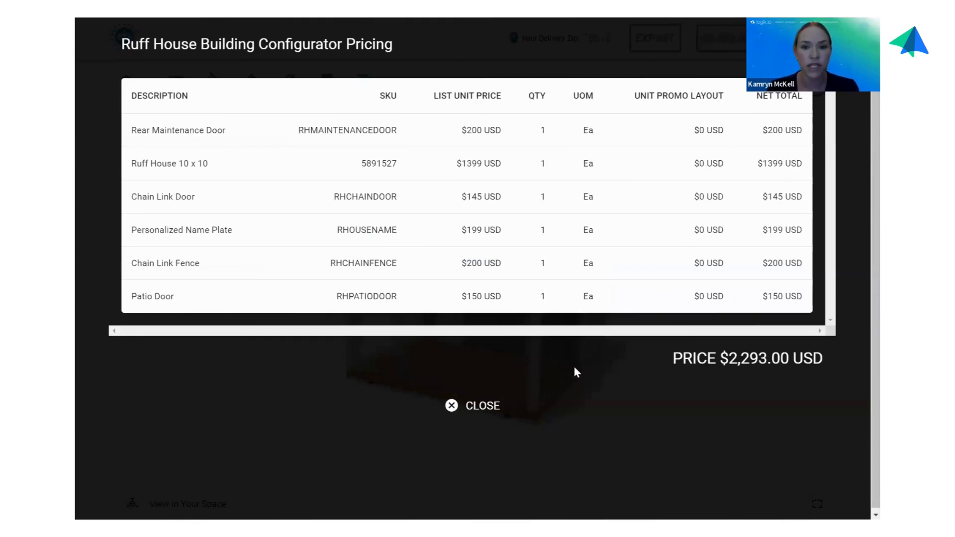
{"action": "mouse_move", "coordinate": [530, 405]}
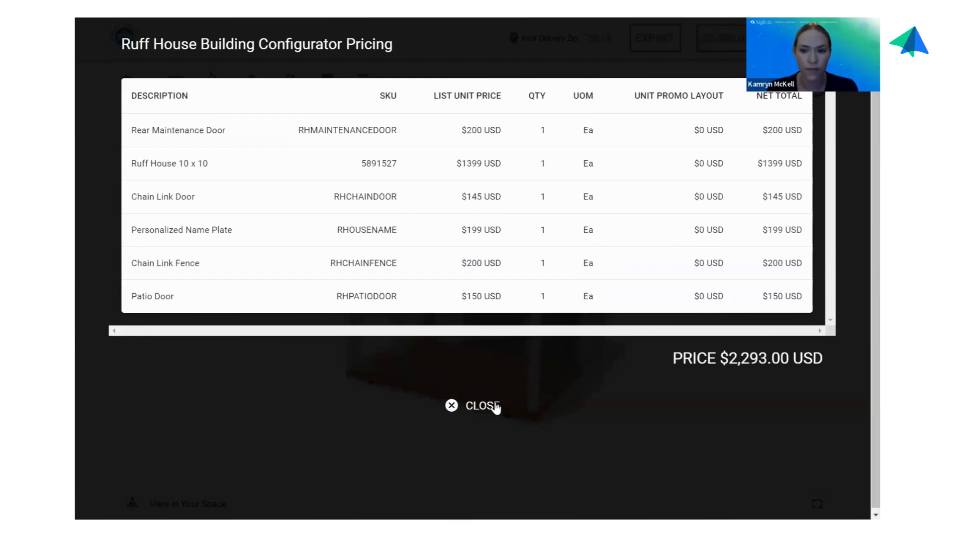
Step: Dismiss the pricing dialog, returning to the Fido kennel at $2,293.00
{"action": "left_click", "coordinate": [472, 406]}
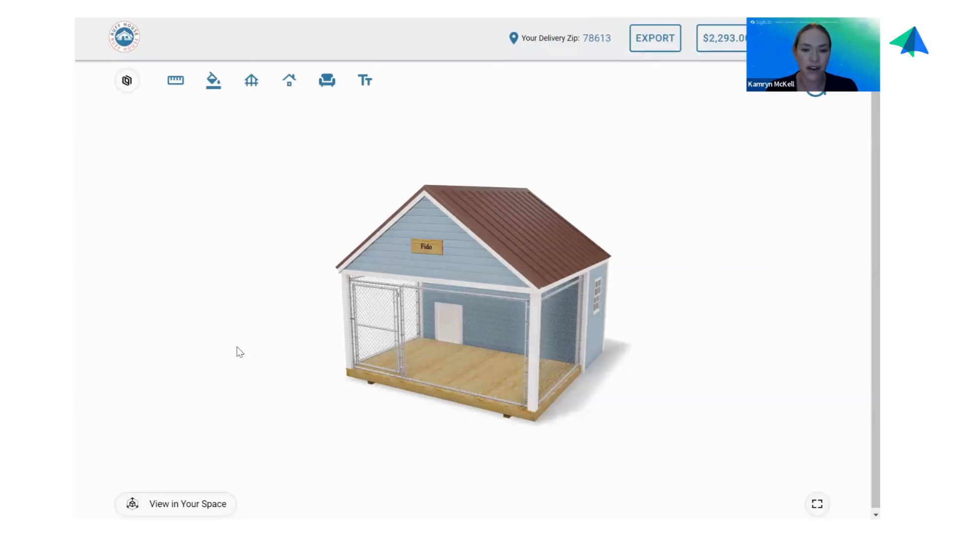
{"action": "mouse_move", "coordinate": [175, 81]}
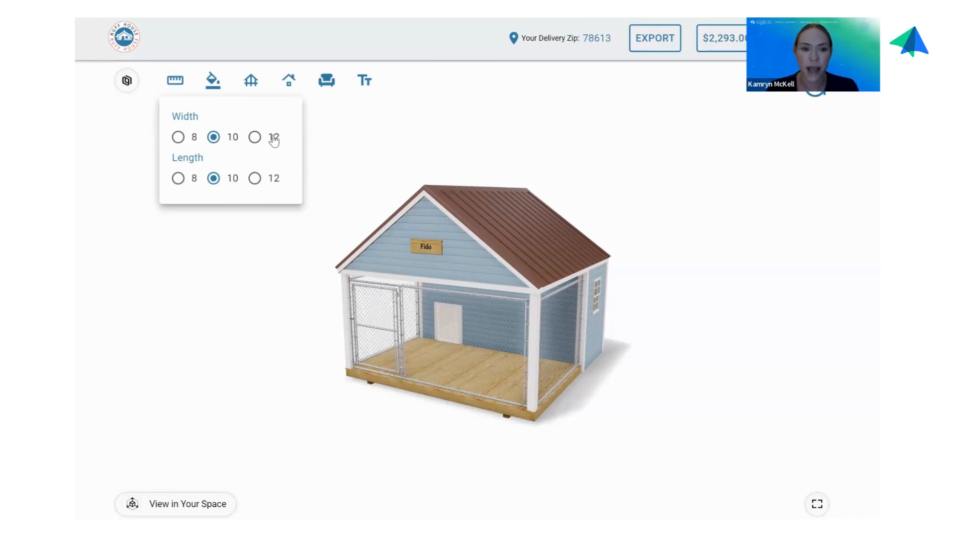
Step: Try width 12 and length 12, then settle on 10 wide by 12 long at $2,893
{"action": "left_click", "coordinate": [255, 136]}
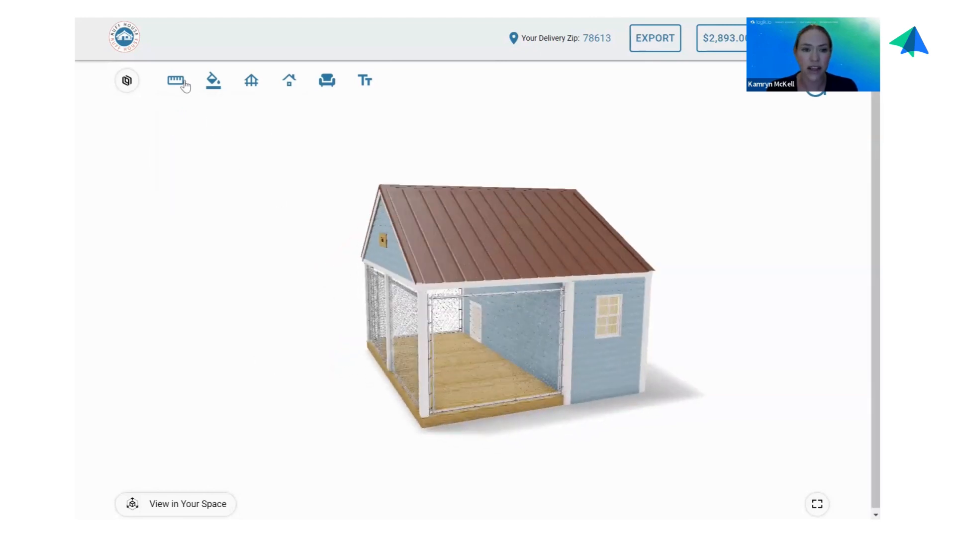
{"action": "left_click", "coordinate": [175, 80]}
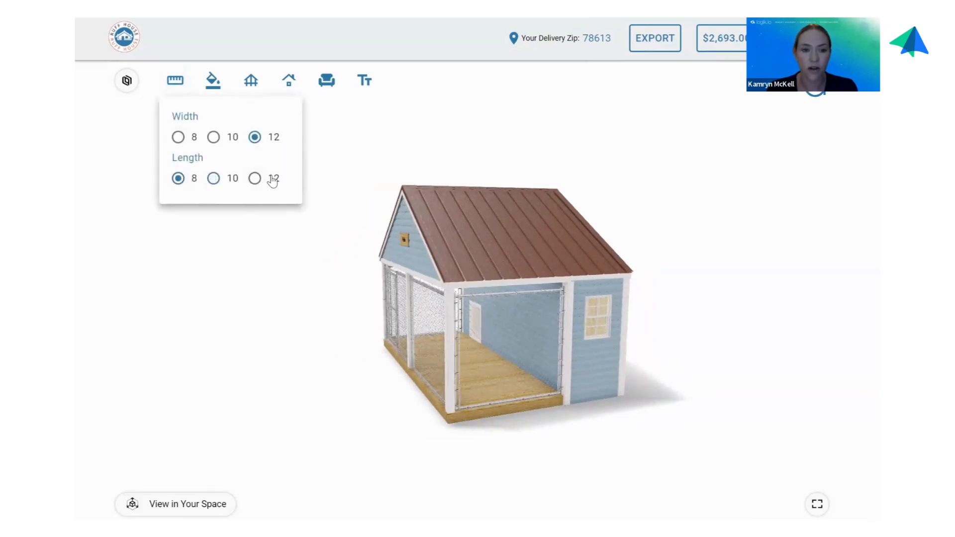
{"action": "left_click", "coordinate": [254, 178]}
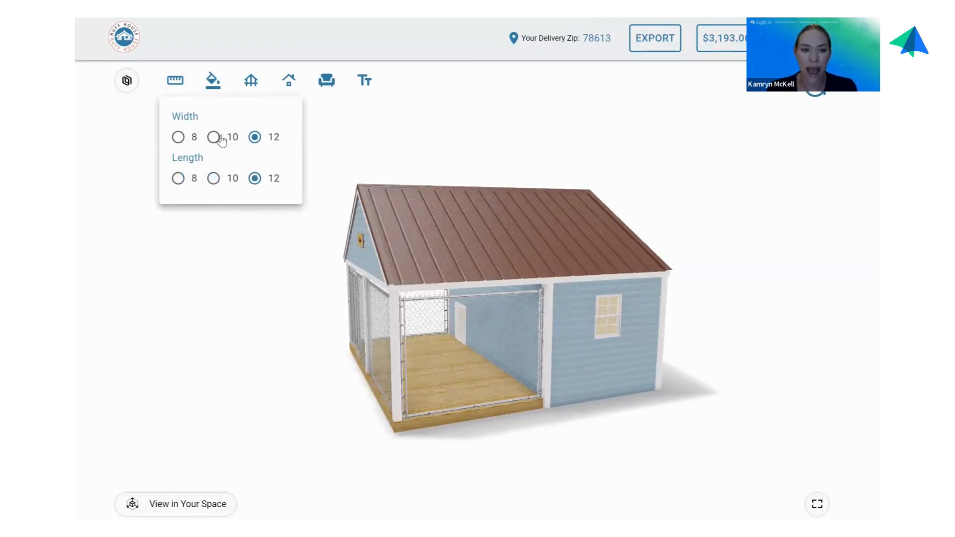
{"action": "left_click", "coordinate": [213, 137]}
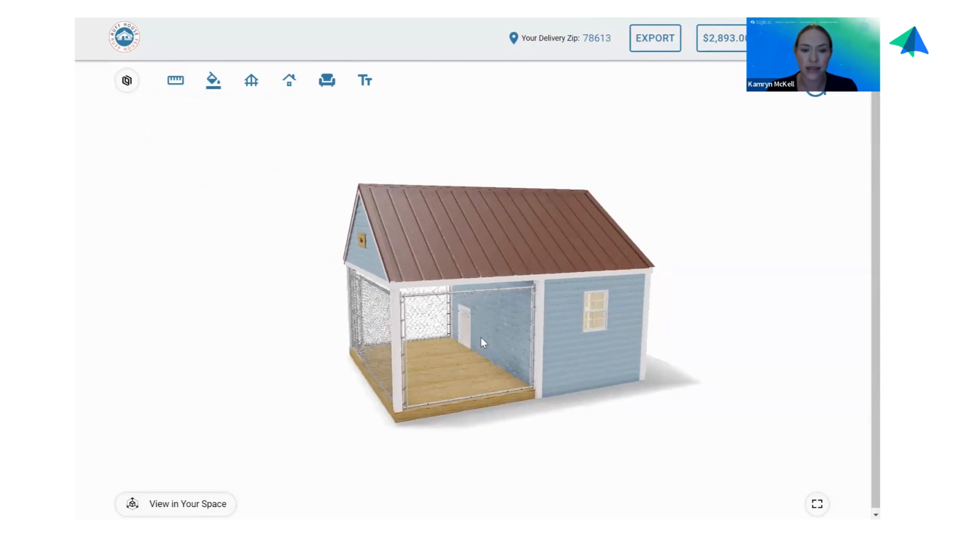
{"action": "left_click_drag", "start_coordinate": [480, 342], "coordinate": [509, 338]}
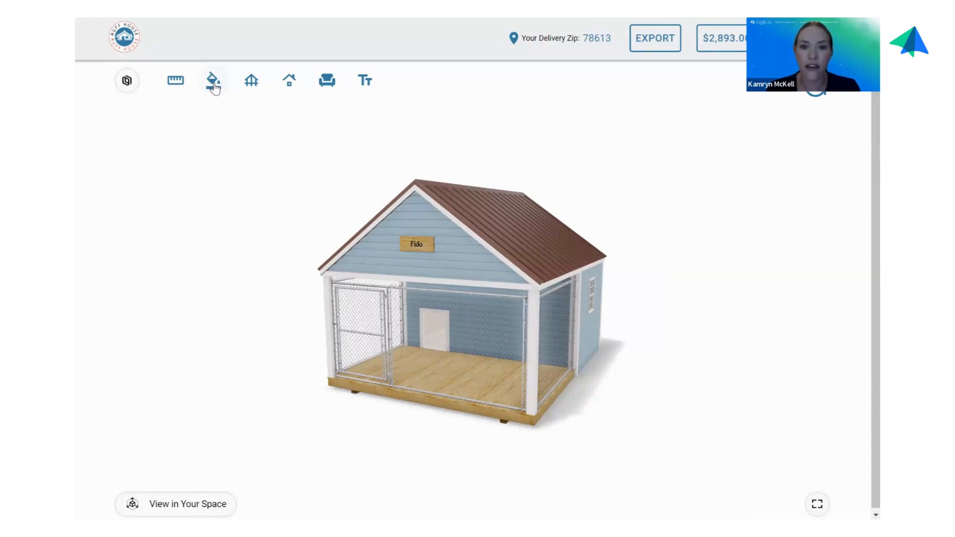
{"action": "left_click", "coordinate": [213, 79]}
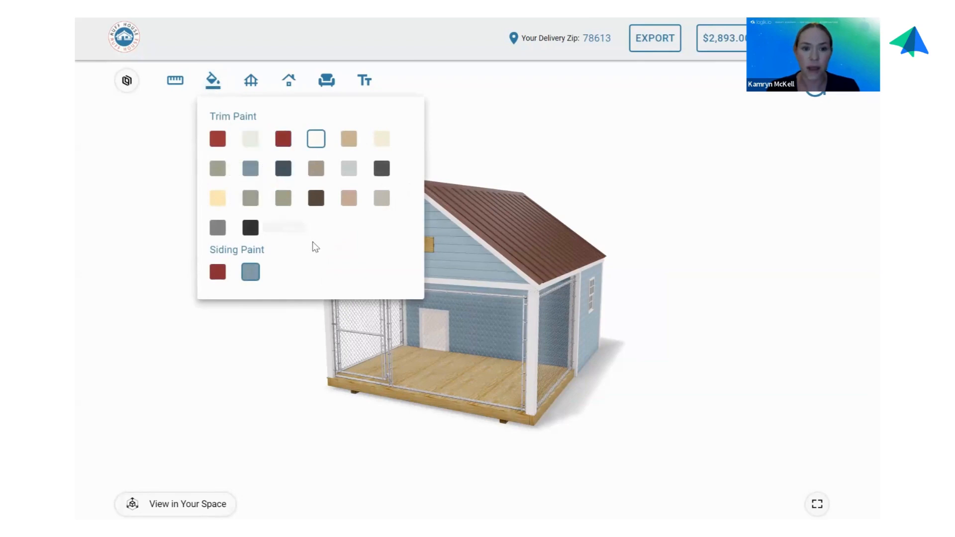
{"action": "left_click", "coordinate": [282, 138]}
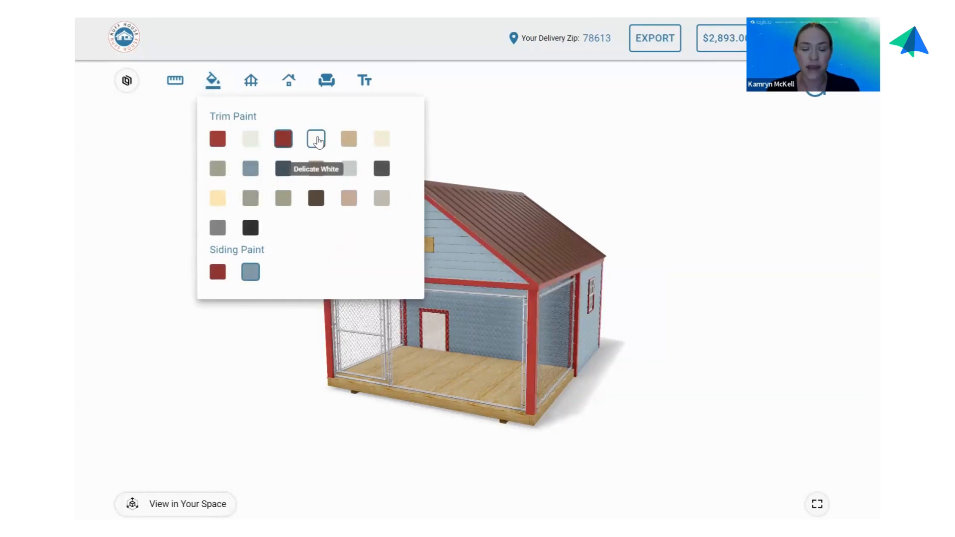
{"action": "left_click", "coordinate": [315, 138]}
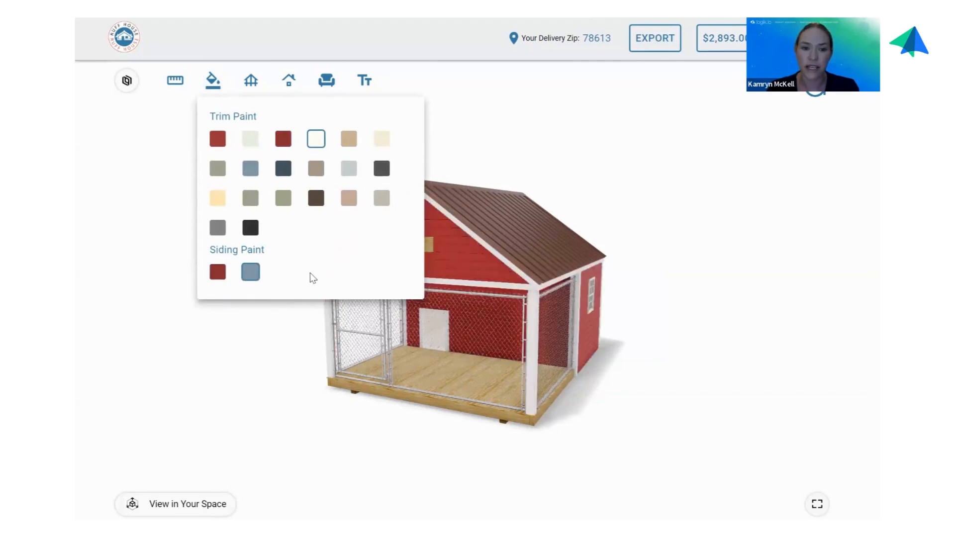
{"action": "left_click", "coordinate": [249, 272]}
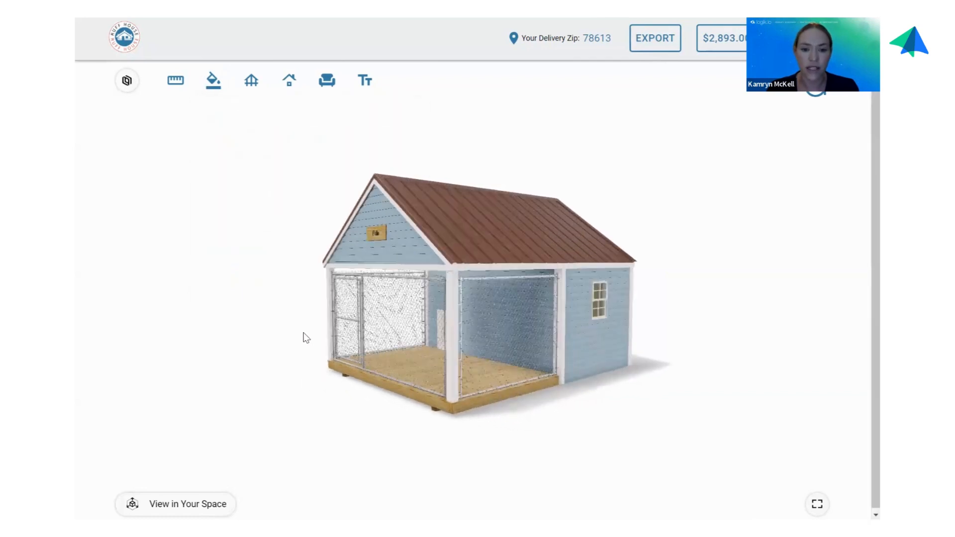
Step: Place the right side window on the right with shutters and review the $2,893.00 pricing
{"action": "left_click", "coordinate": [251, 80]}
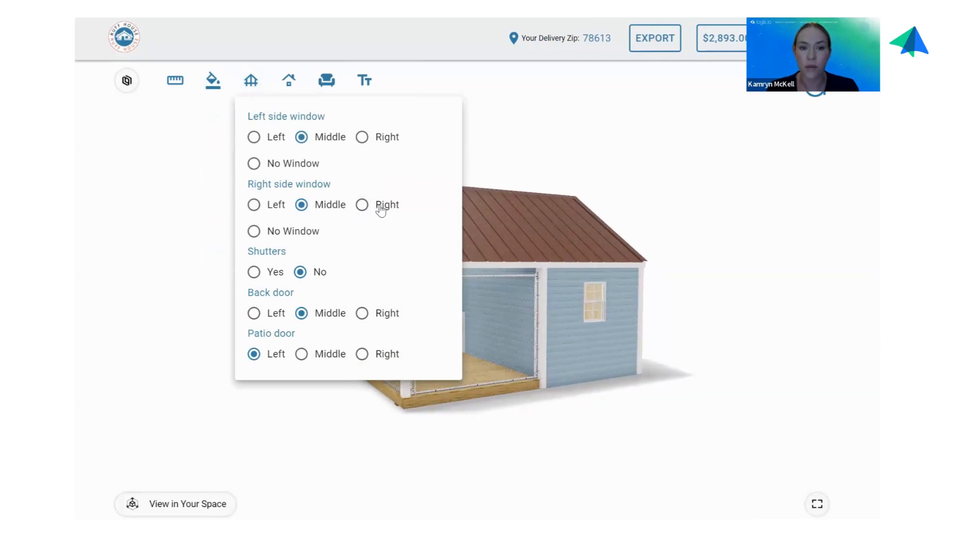
{"action": "left_click", "coordinate": [362, 205]}
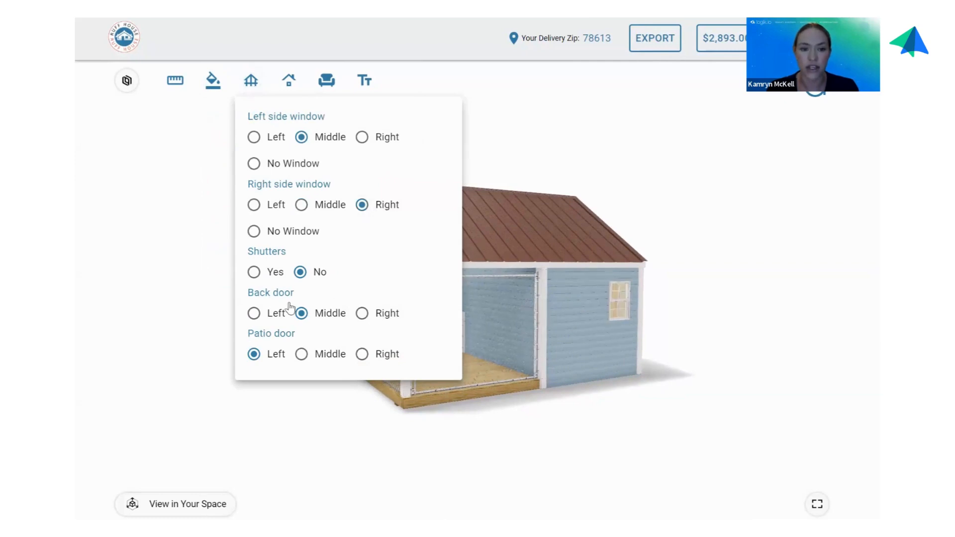
{"action": "left_click", "coordinate": [253, 271]}
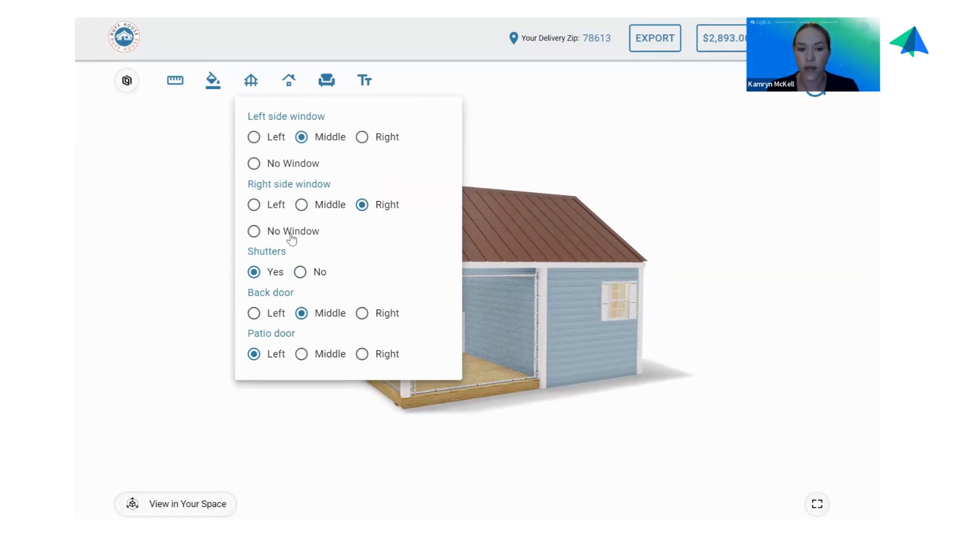
{"action": "left_click", "coordinate": [254, 231]}
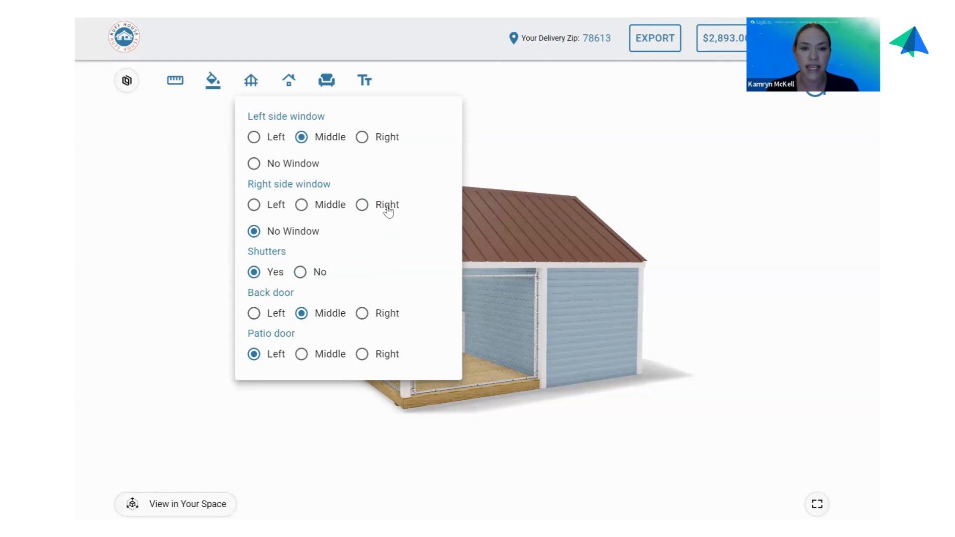
{"action": "left_click", "coordinate": [361, 204]}
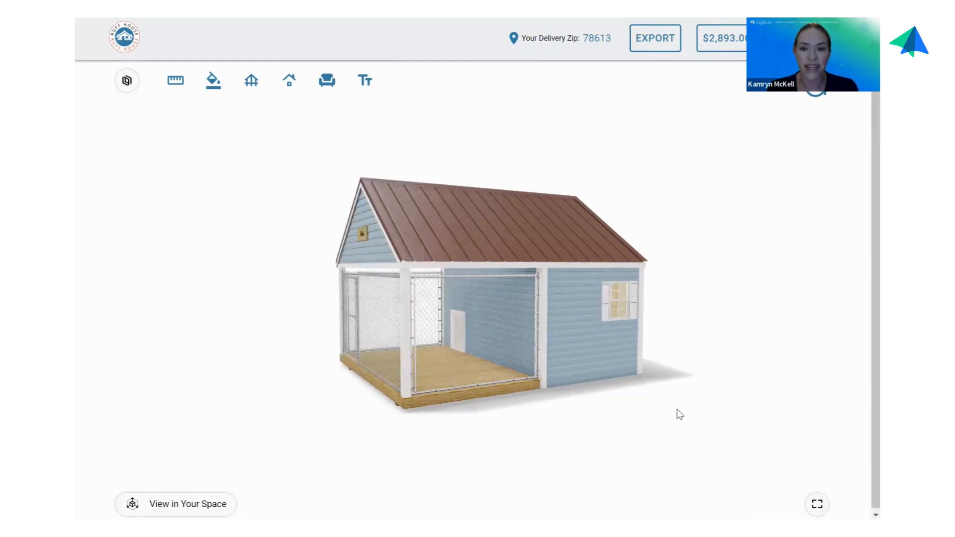
{"action": "left_click", "coordinate": [724, 38]}
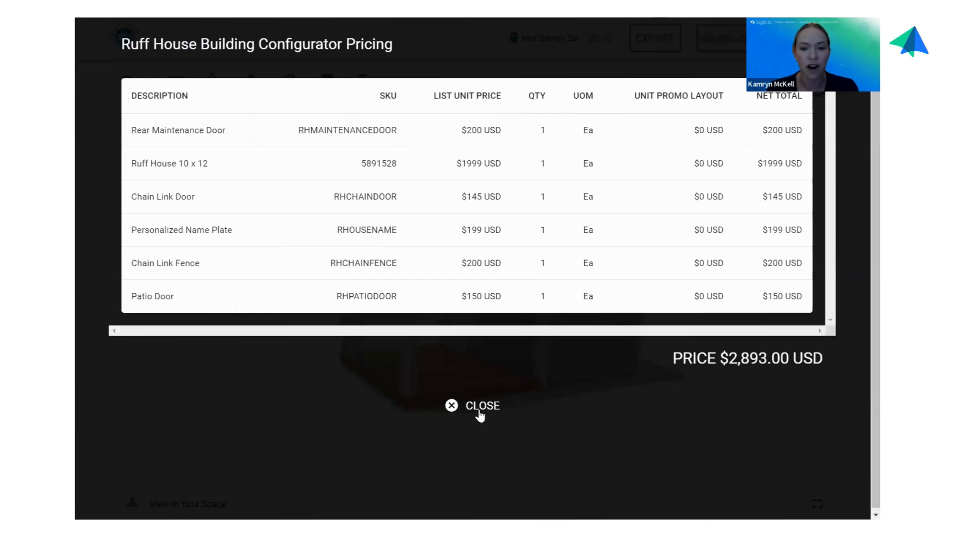
Step: Dismiss the $2,893.00 pricing breakdown and show the roof material and colour choices
{"action": "left_click", "coordinate": [481, 405]}
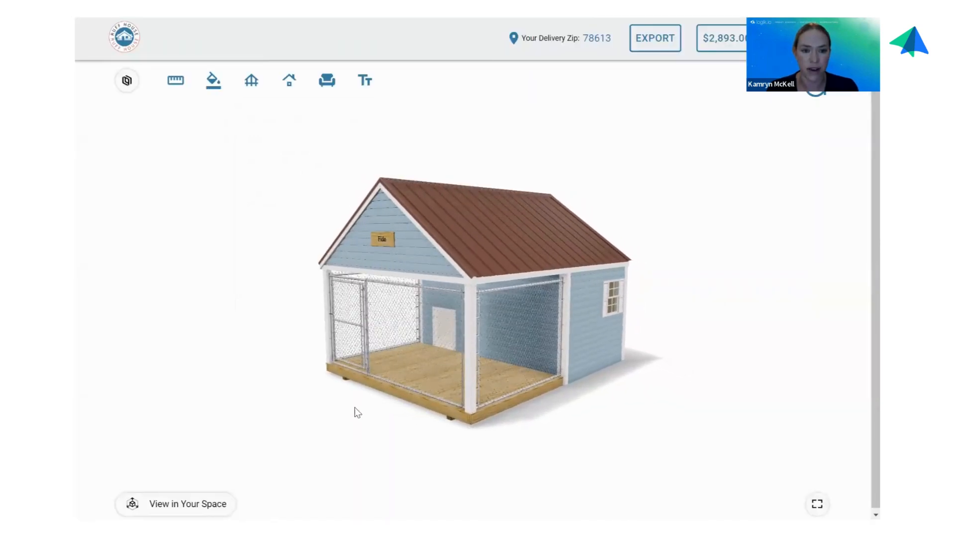
{"action": "left_click", "coordinate": [288, 80]}
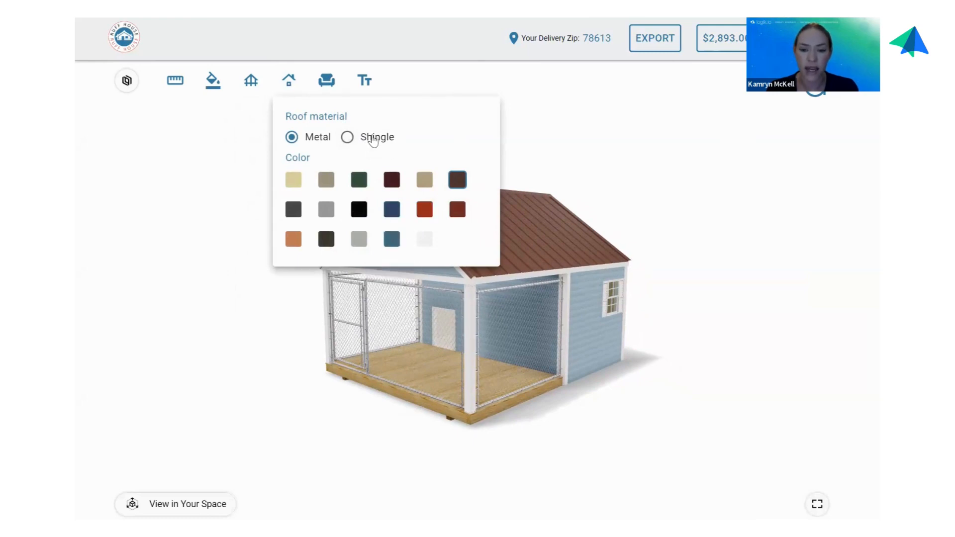
{"action": "left_click", "coordinate": [347, 136]}
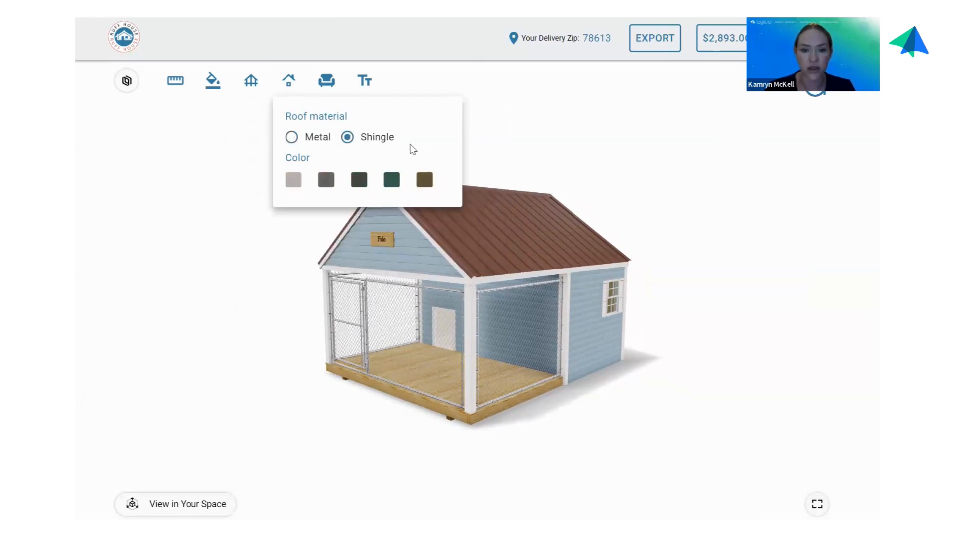
{"action": "left_click", "coordinate": [293, 179]}
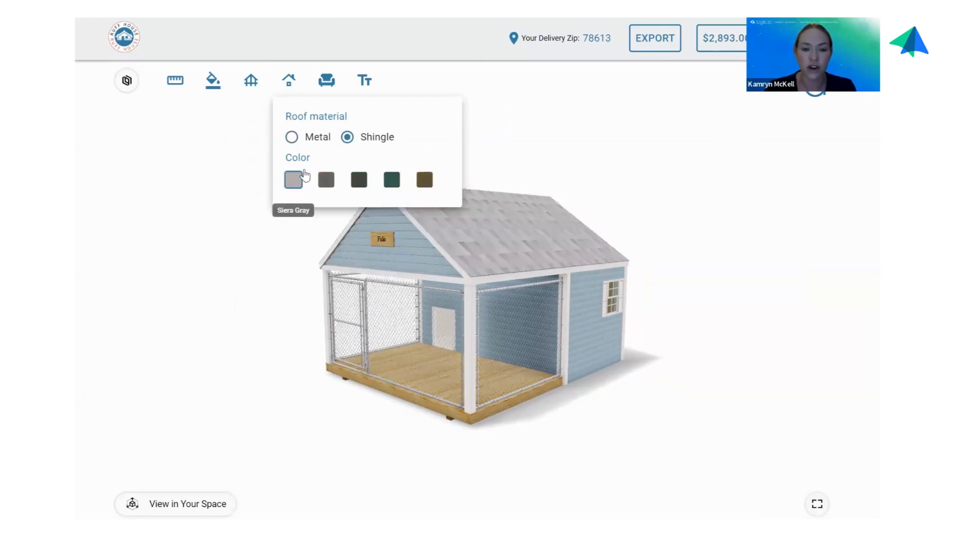
{"action": "mouse_move", "coordinate": [298, 137]}
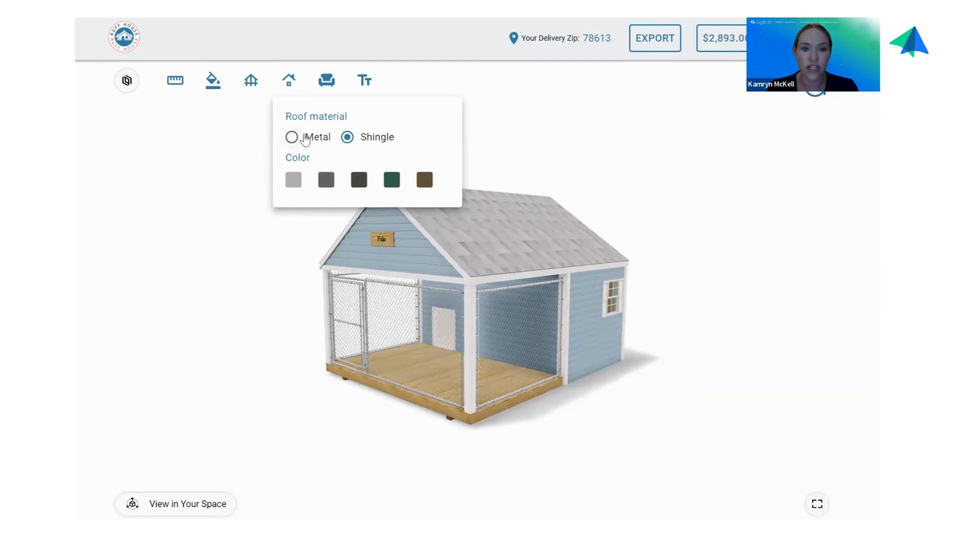
{"action": "left_click", "coordinate": [292, 136]}
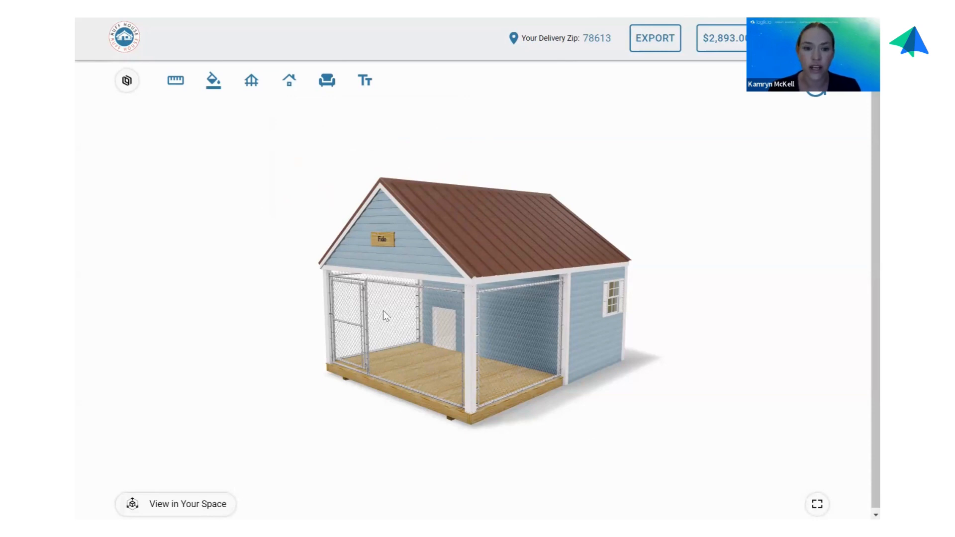
{"action": "mouse_move", "coordinate": [343, 100]}
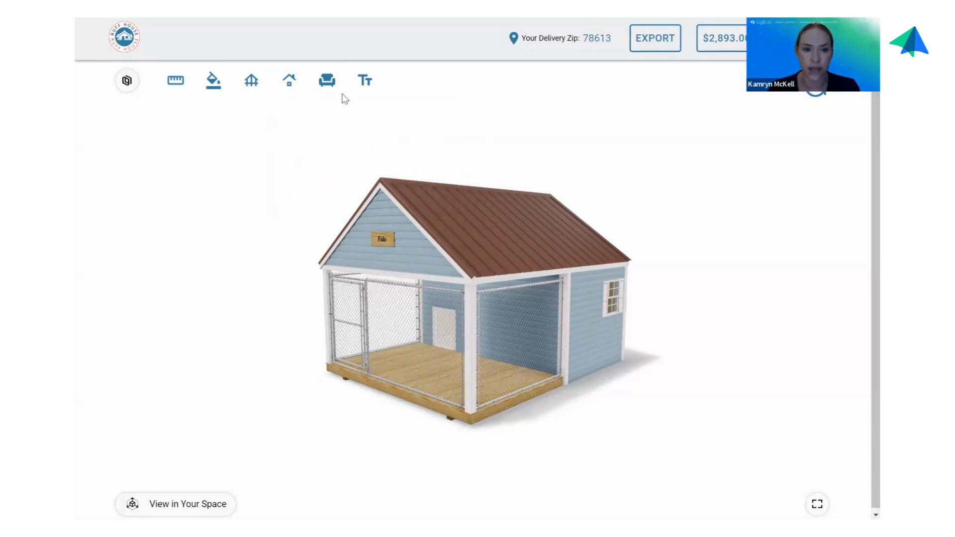
{"action": "left_click", "coordinate": [326, 80]}
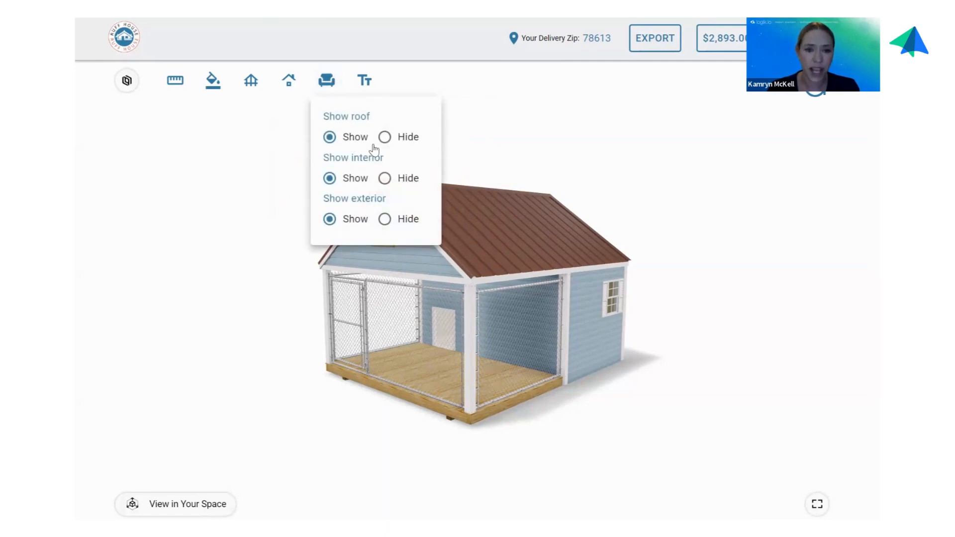
{"action": "mouse_move", "coordinate": [389, 141]}
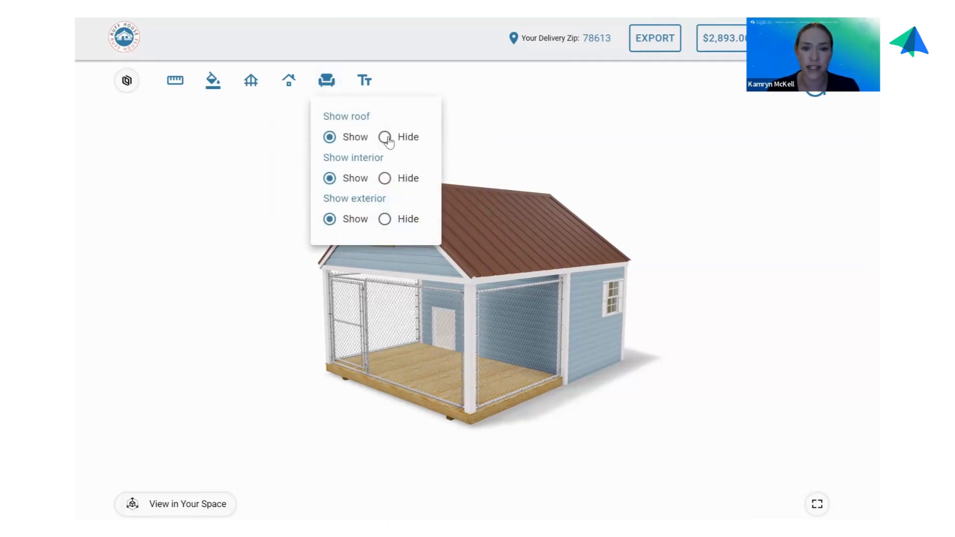
{"action": "left_click", "coordinate": [385, 136]}
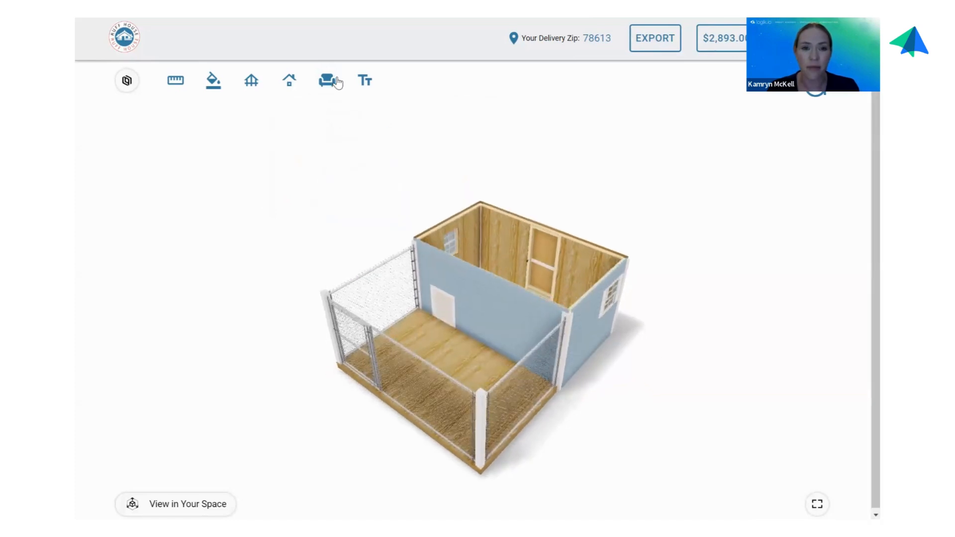
{"action": "left_click", "coordinate": [325, 80]}
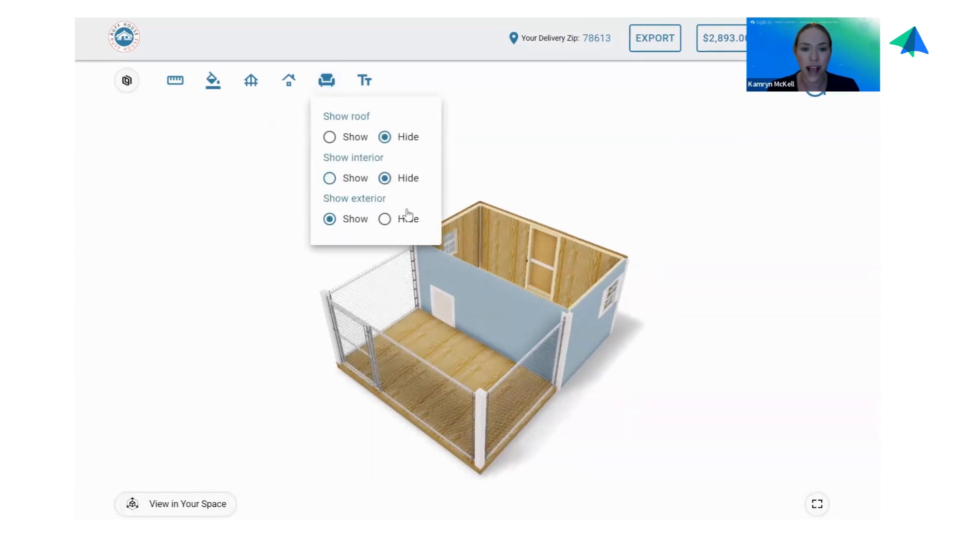
{"action": "left_click", "coordinate": [384, 219]}
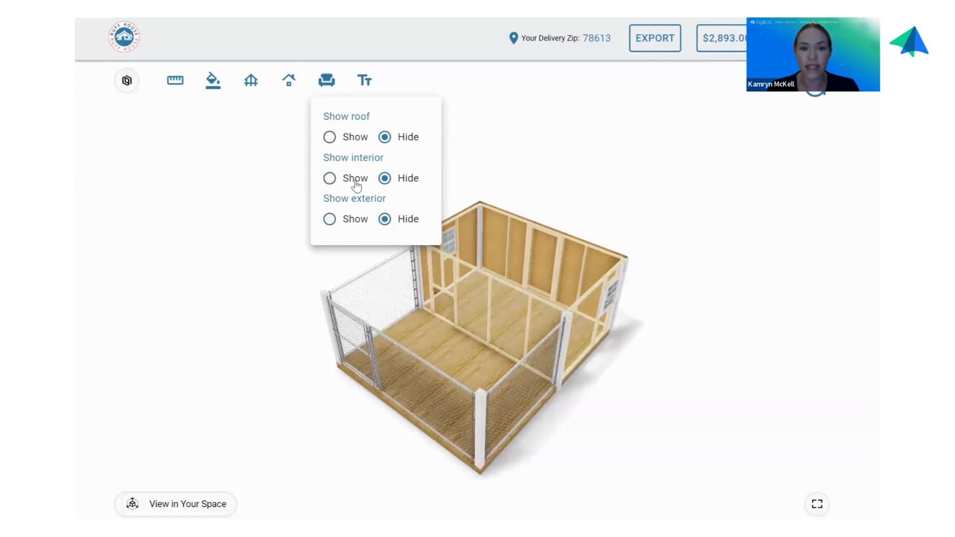
{"action": "left_click", "coordinate": [329, 219]}
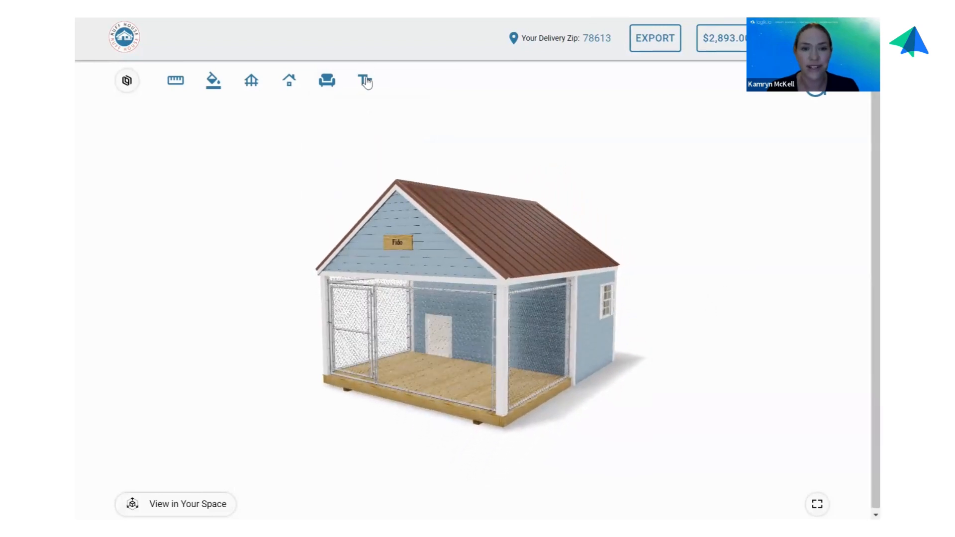
Step: Replace Fido with Pippa in the kennel's Badge text field
{"action": "left_click", "coordinate": [364, 80]}
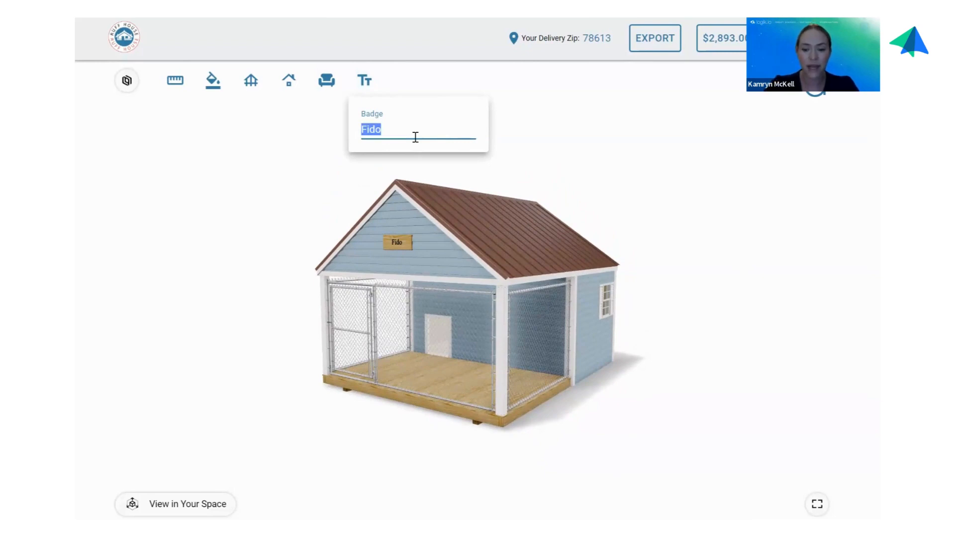
{"action": "type", "text": "Pippa"}
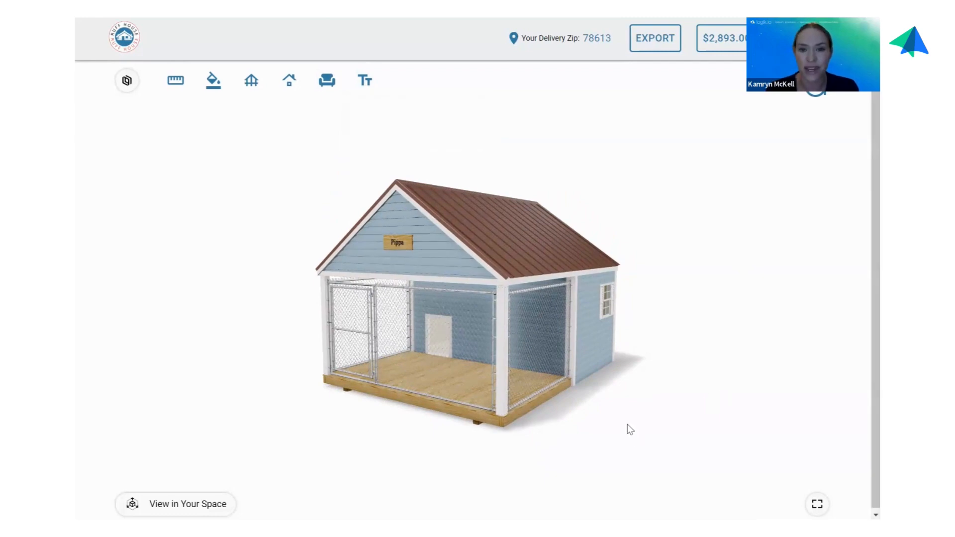
{"action": "mouse_move", "coordinate": [394, 267]}
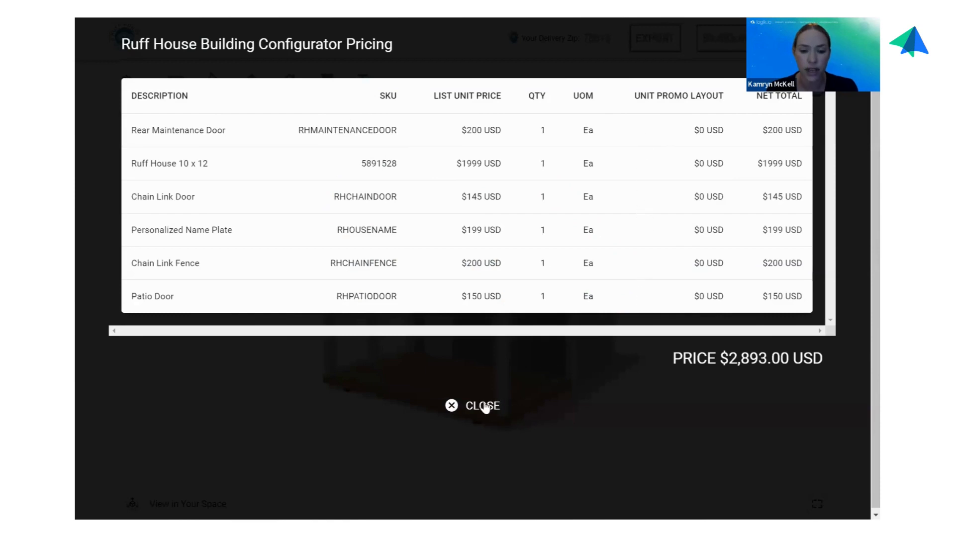
Step: Dismiss the pricing breakdown listing the $199 name plate
{"action": "left_click", "coordinate": [481, 405]}
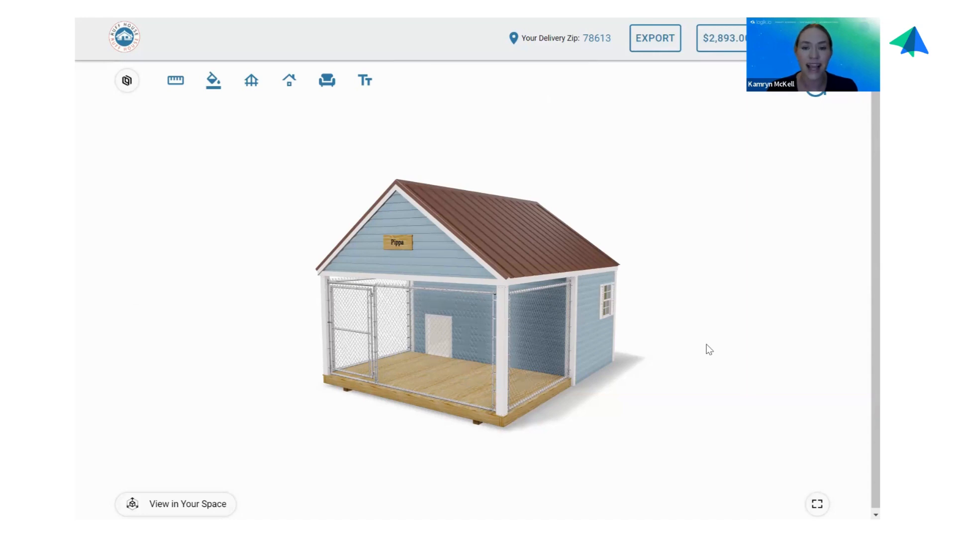
{"action": "mouse_move", "coordinate": [670, 47]}
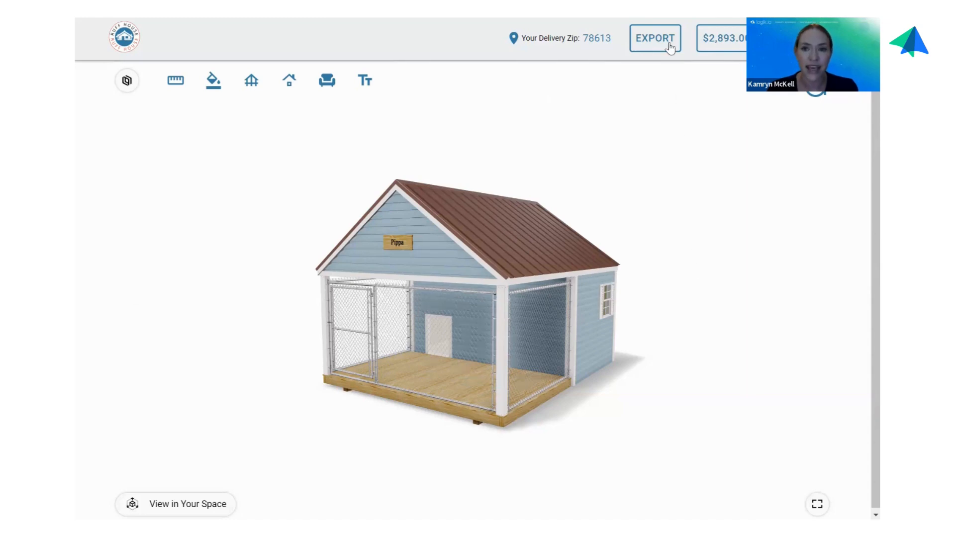
Step: Export the Pippa shed's bill of materials from the configurator
{"action": "left_click", "coordinate": [655, 37]}
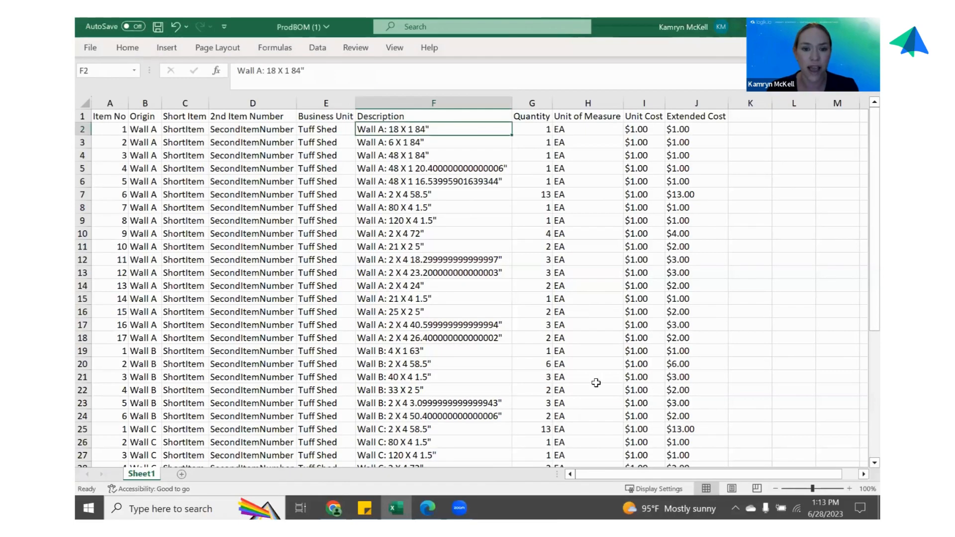
{"action": "mouse_move", "coordinate": [273, 294]}
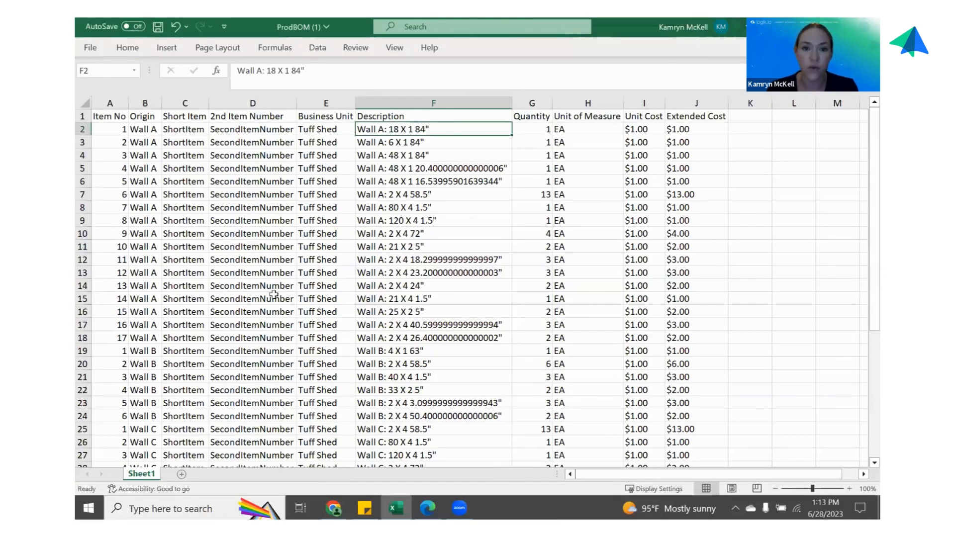
{"action": "mouse_move", "coordinate": [110, 180]}
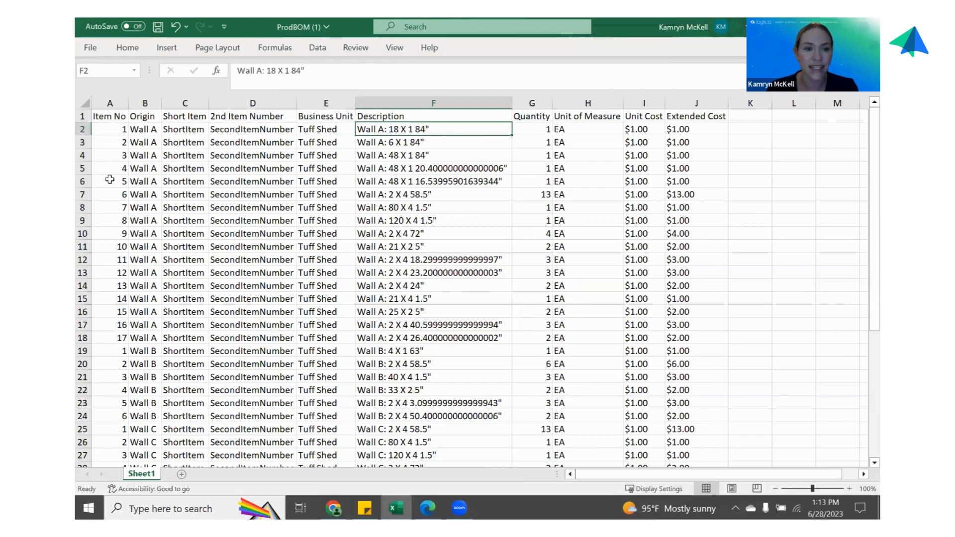
{"action": "mouse_move", "coordinate": [108, 302]}
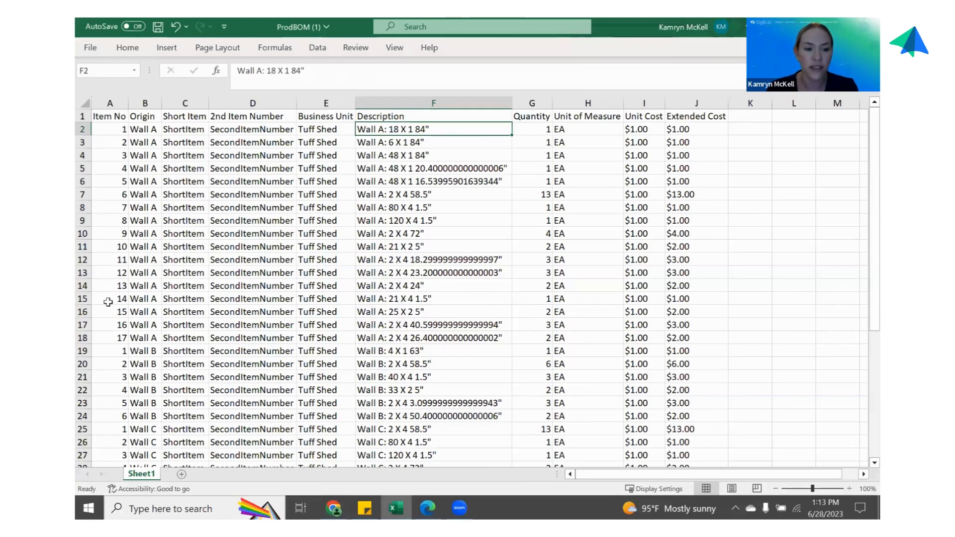
{"action": "mouse_move", "coordinate": [103, 345]}
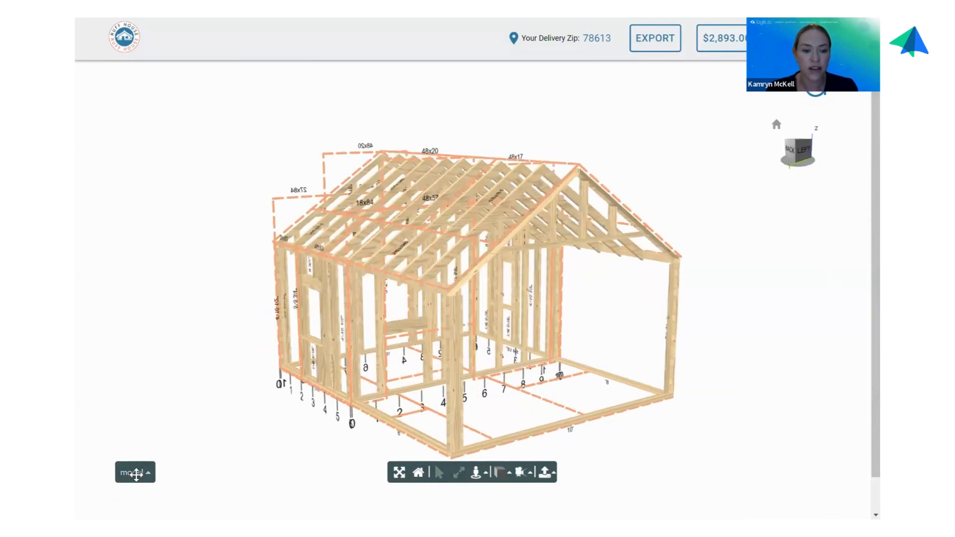
Step: Display the 01 Side Walls Drawing, after briefly viewing the 05 End Walls Drawing
{"action": "left_click", "coordinate": [135, 471]}
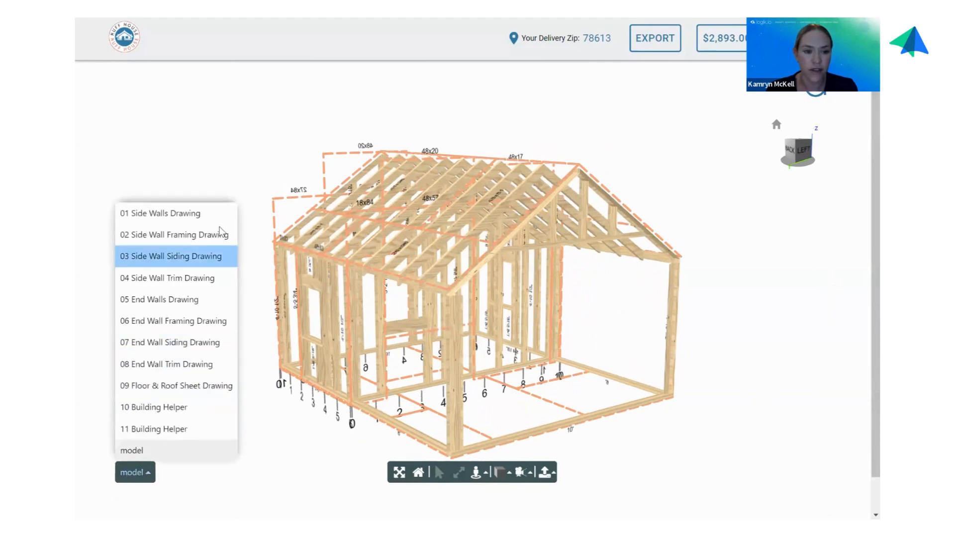
{"action": "left_click", "coordinate": [134, 472]}
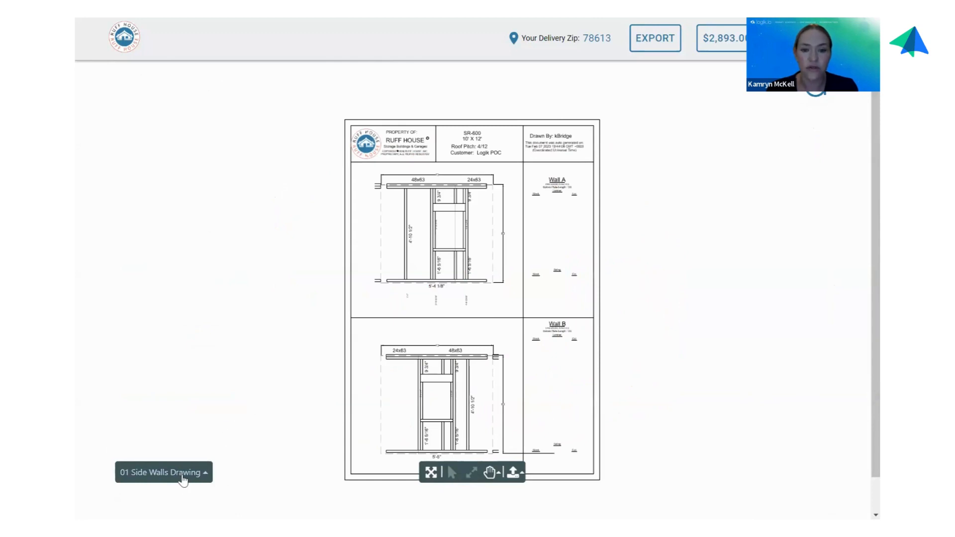
{"action": "left_click", "coordinate": [163, 472]}
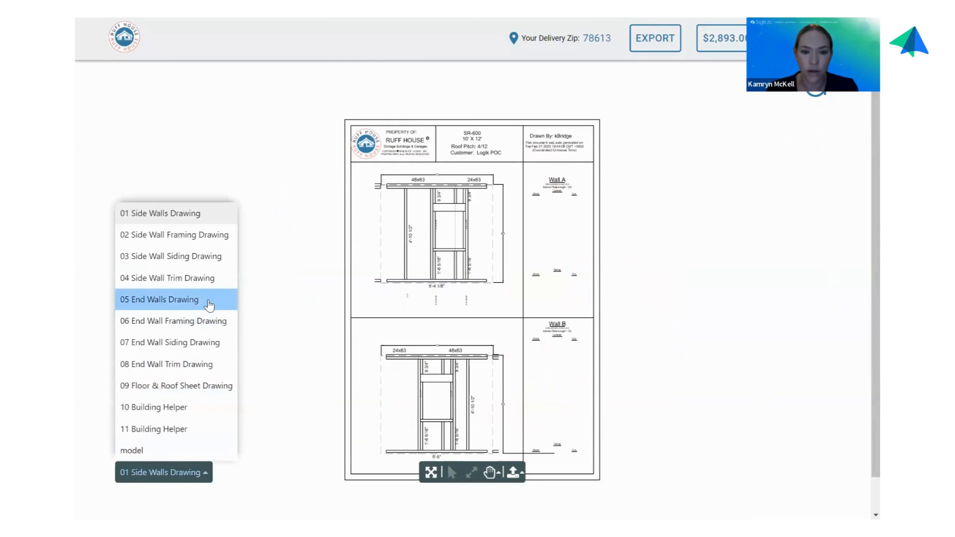
{"action": "left_click", "coordinate": [159, 299]}
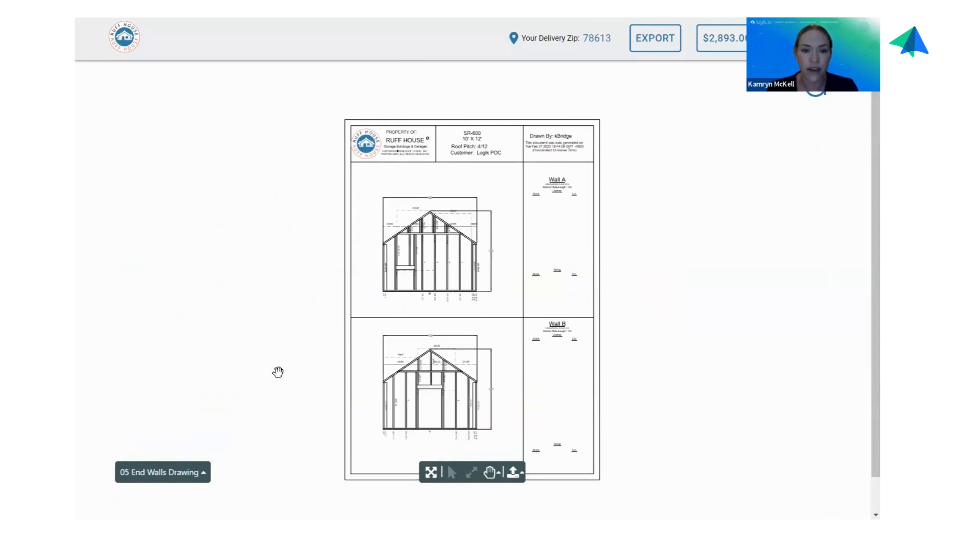
{"action": "left_click", "coordinate": [163, 472]}
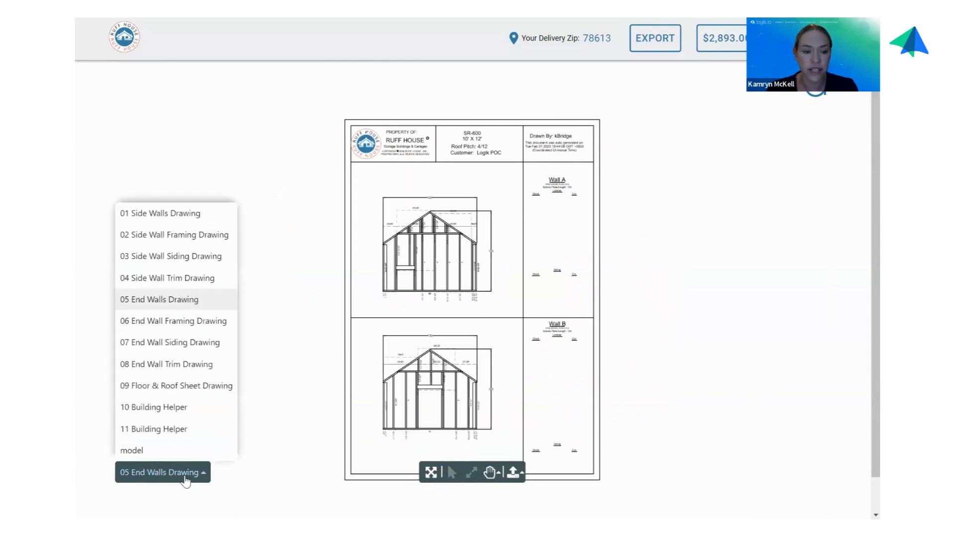
{"action": "left_click", "coordinate": [160, 213]}
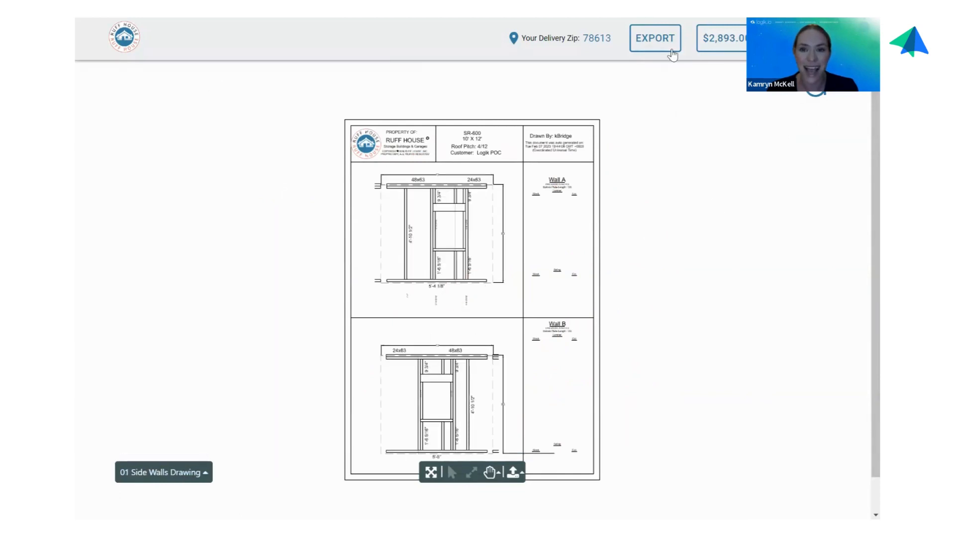
Step: Export the side walls drawing as a PDF and view it in Edge
{"action": "left_click", "coordinate": [654, 37]}
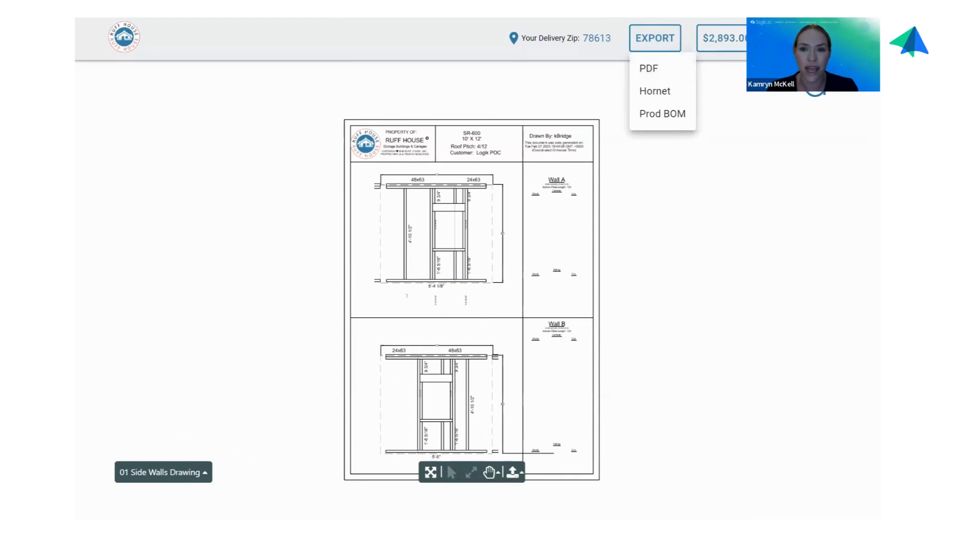
{"action": "left_click", "coordinate": [648, 68]}
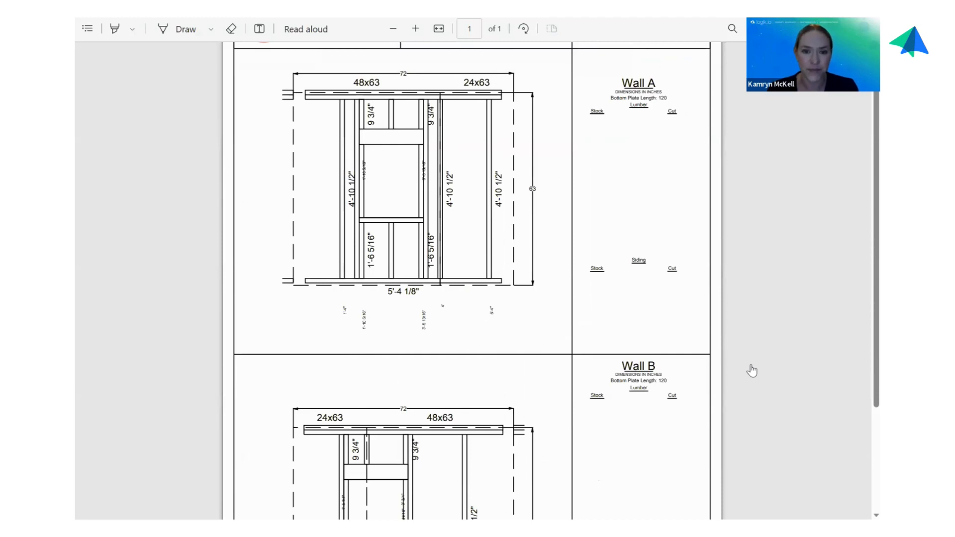
{"action": "left_click", "coordinate": [654, 38]}
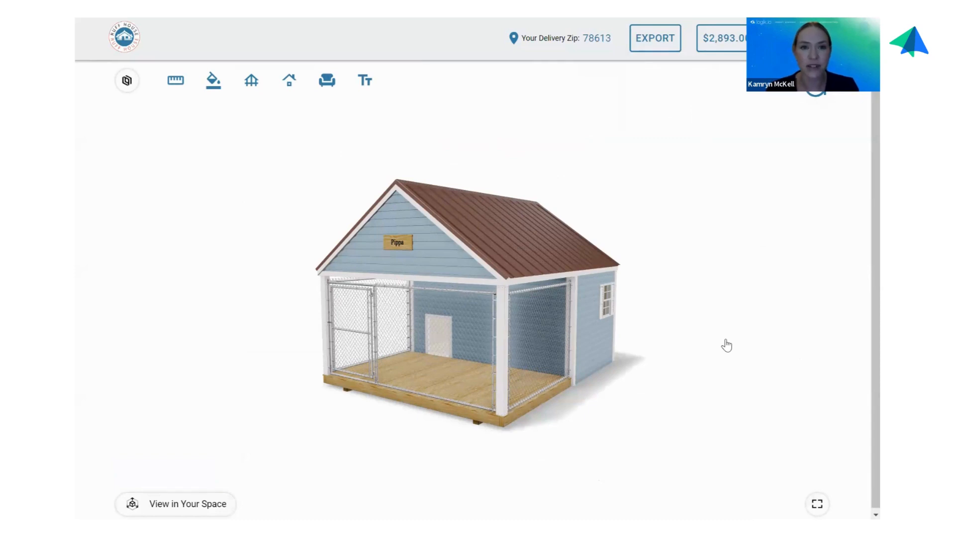
{"action": "mouse_move", "coordinate": [759, 330]}
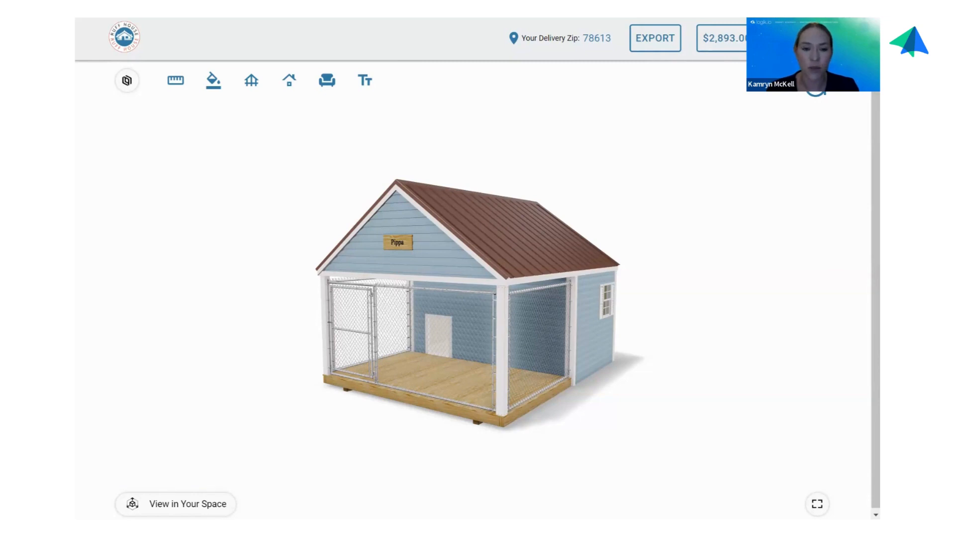
Step: Bring up the 'Please enter your details' lead form with zip 78613 prefilled
{"action": "left_click", "coordinate": [654, 37]}
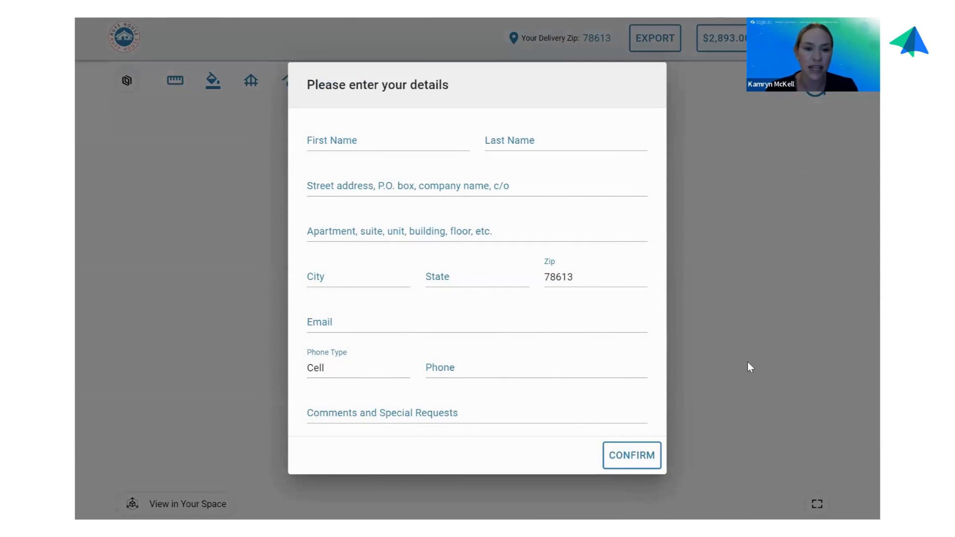
{"action": "mouse_move", "coordinate": [735, 388]}
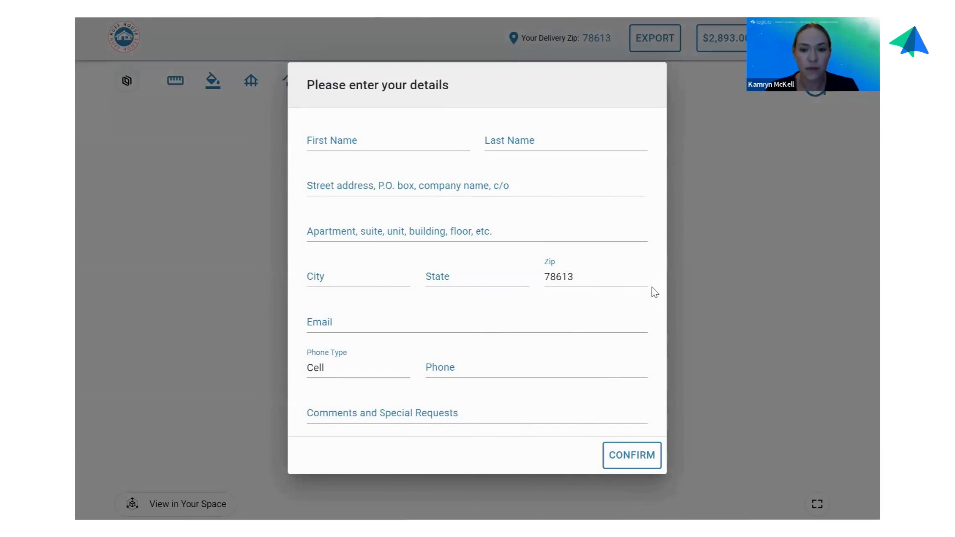
{"action": "mouse_move", "coordinate": [657, 427]}
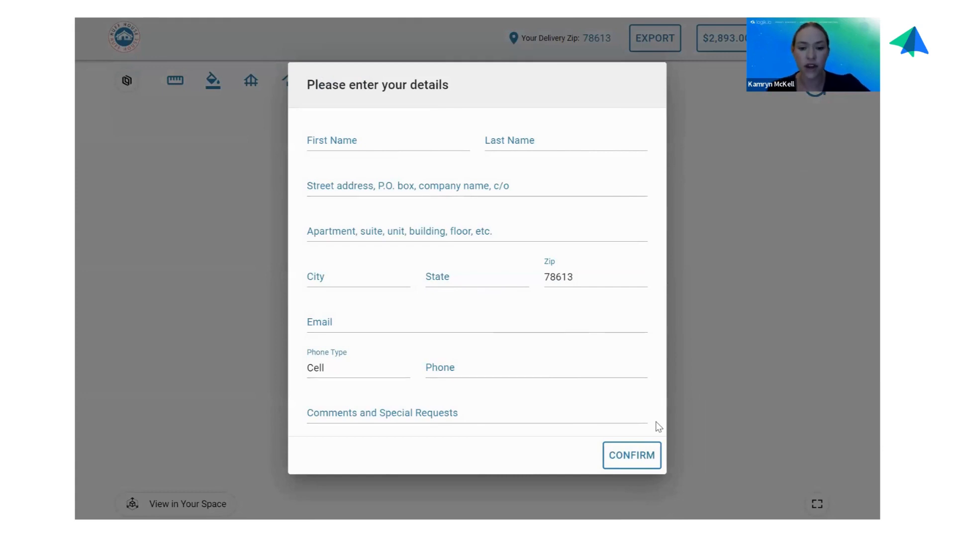
{"action": "left_click", "coordinate": [557, 277]}
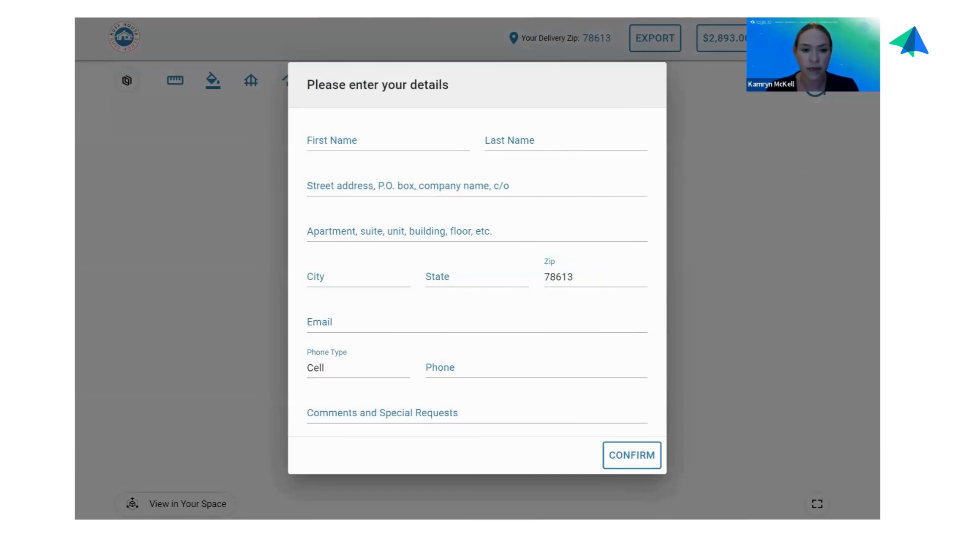
{"action": "left_click", "coordinate": [388, 141]}
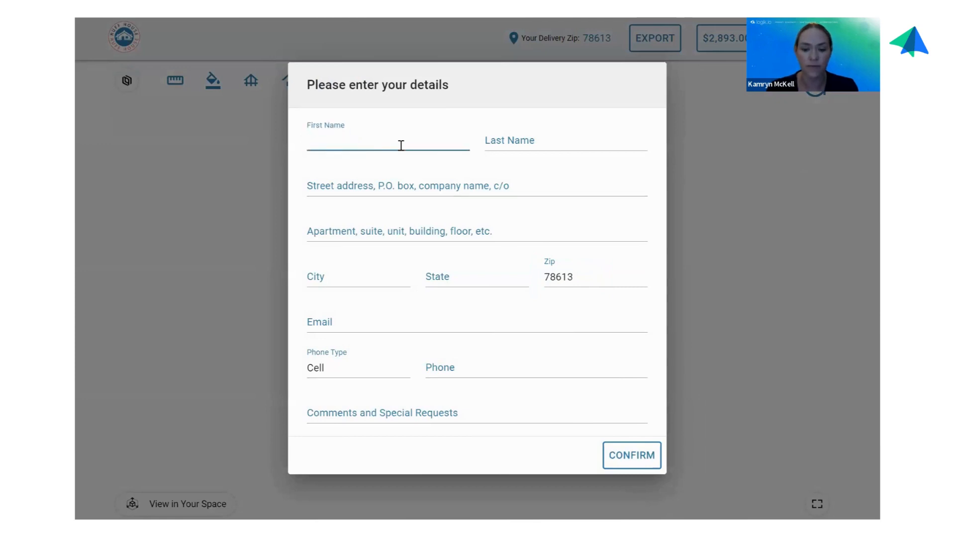
{"action": "type", "text": "Leslie"}
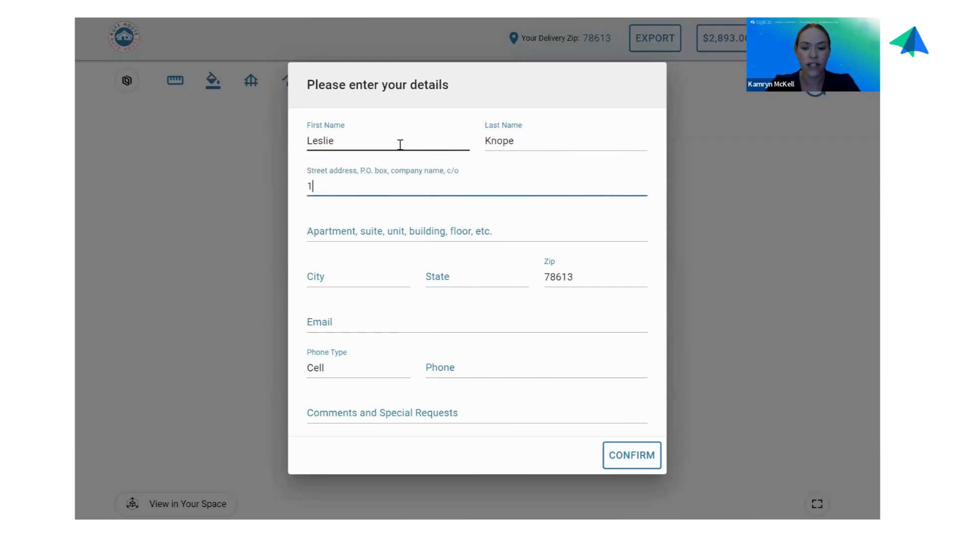
{"action": "type", "text": "000 Cedar Dr"}
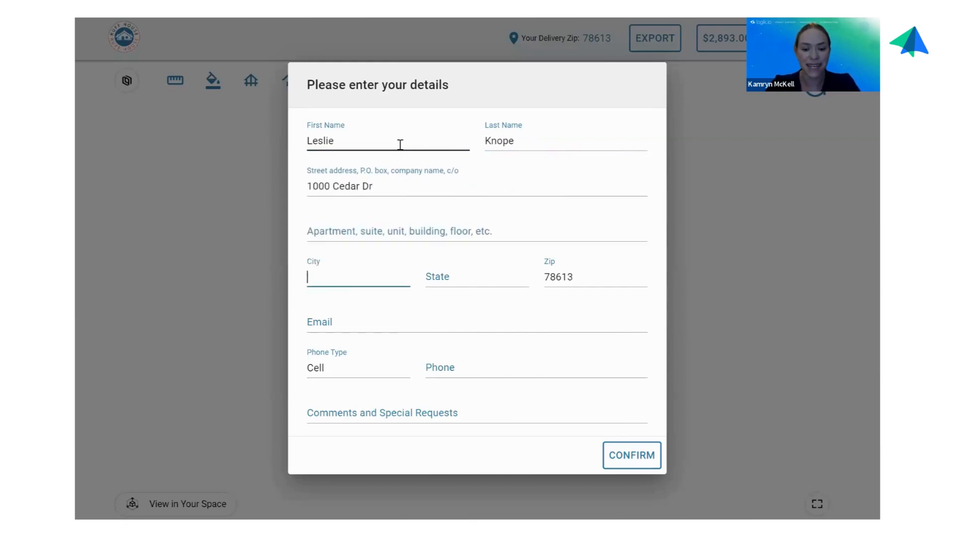
{"action": "type", "text": "Texas"}
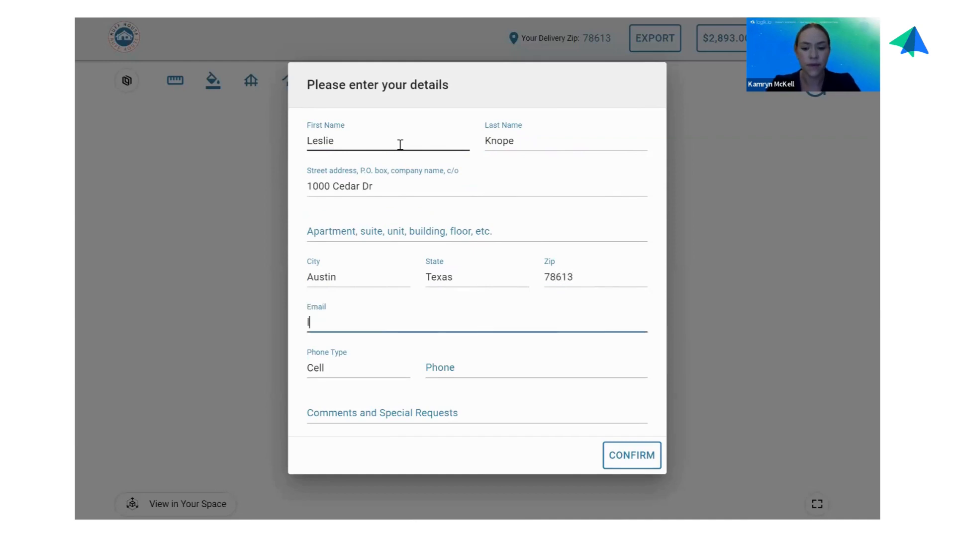
{"action": "type", "text": "leslie@"}
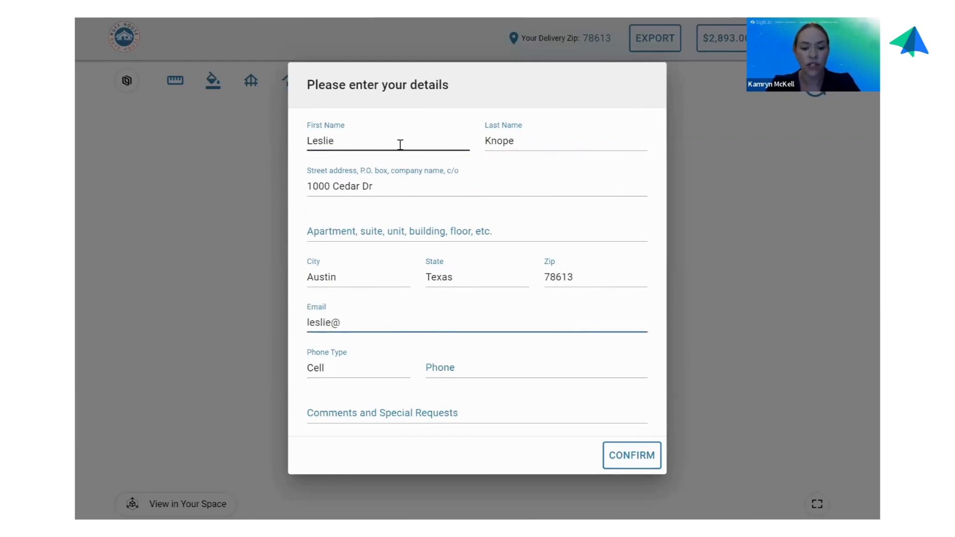
{"action": "type", "text": "ced"}
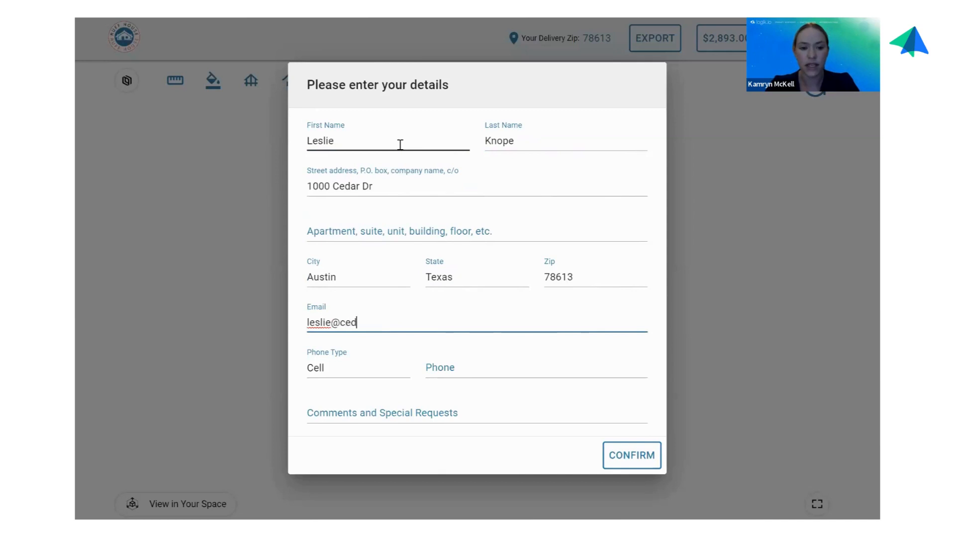
{"action": "type", "text": "5555555"}
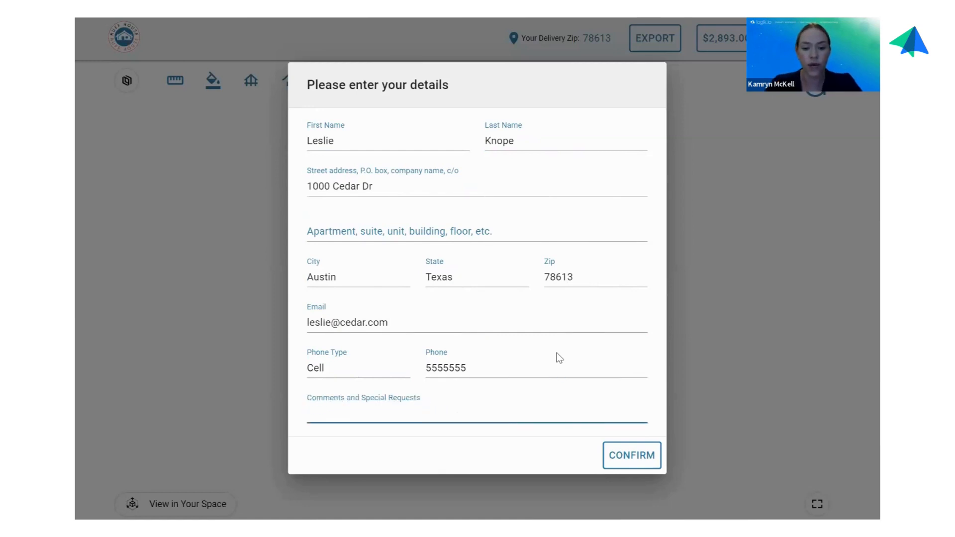
{"action": "type", "text": "For Queen Pippa"}
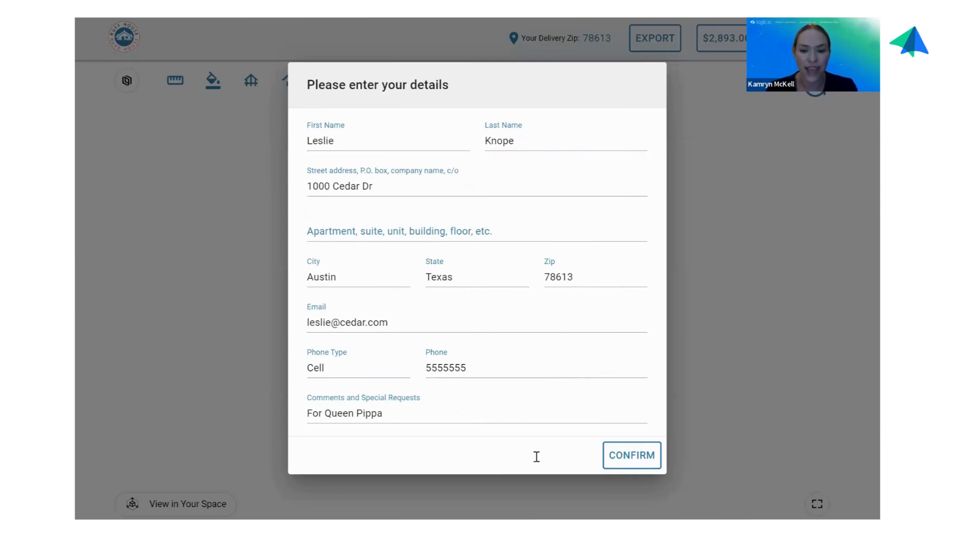
{"action": "mouse_move", "coordinate": [631, 456]}
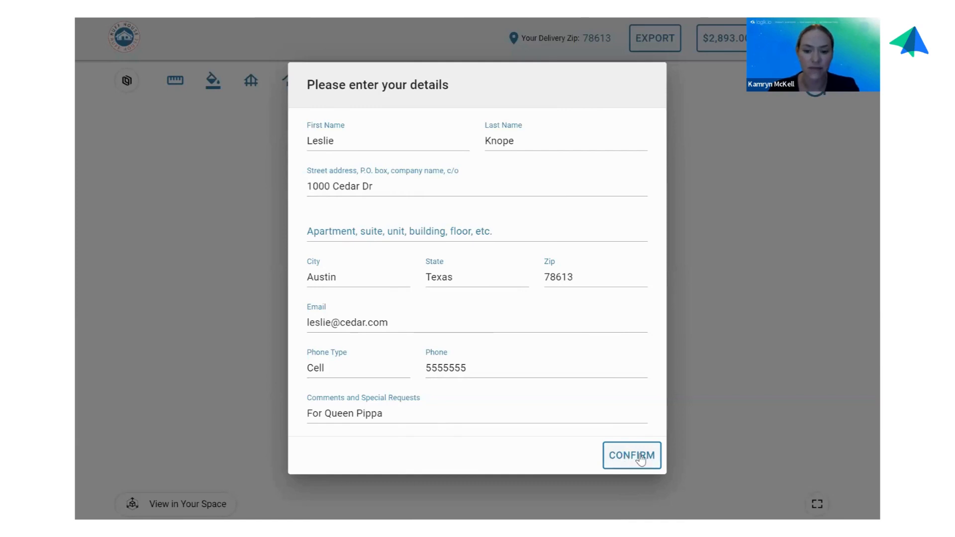
Step: Submit the details form, inspect quote Q-00063, and return to the quotes list
{"action": "left_click", "coordinate": [631, 455]}
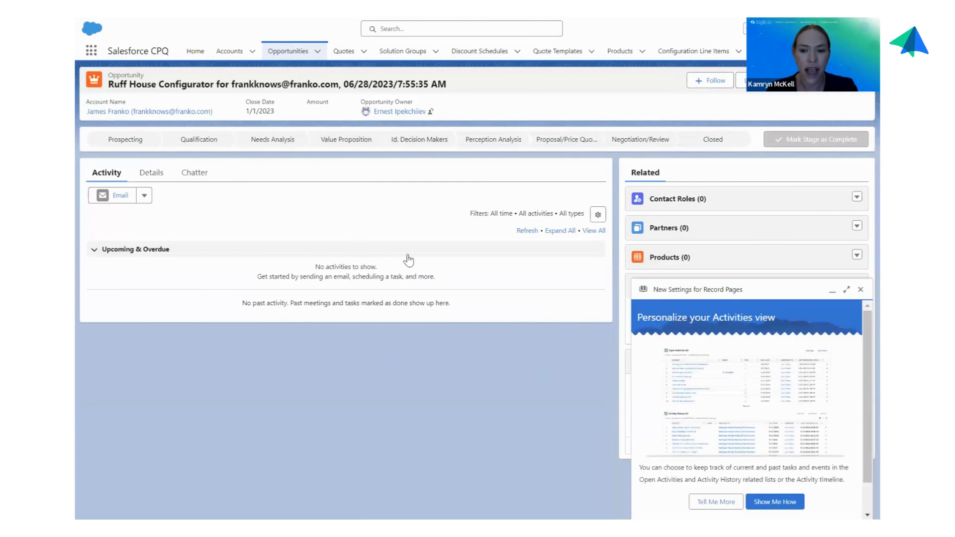
{"action": "mouse_move", "coordinate": [504, 250]}
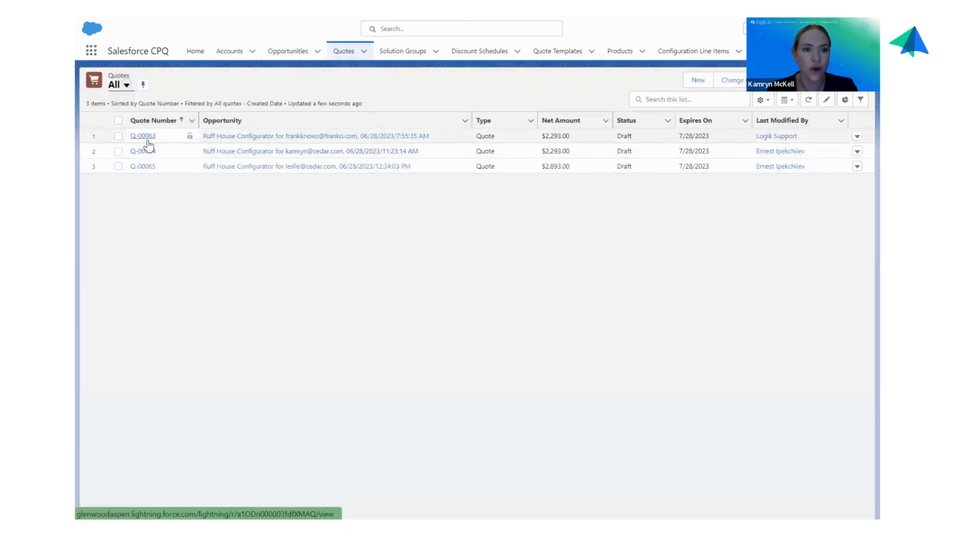
{"action": "left_click", "coordinate": [142, 135]}
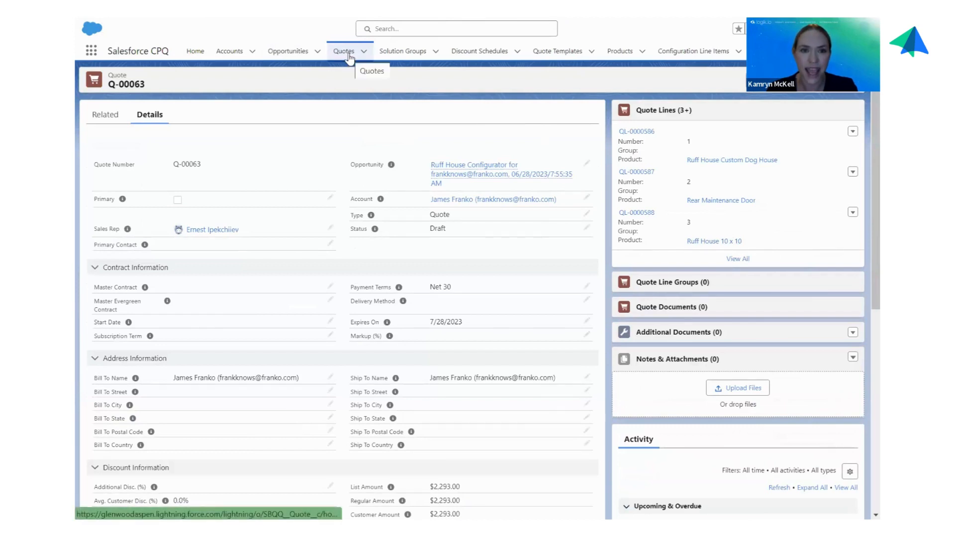
{"action": "left_click", "coordinate": [344, 51]}
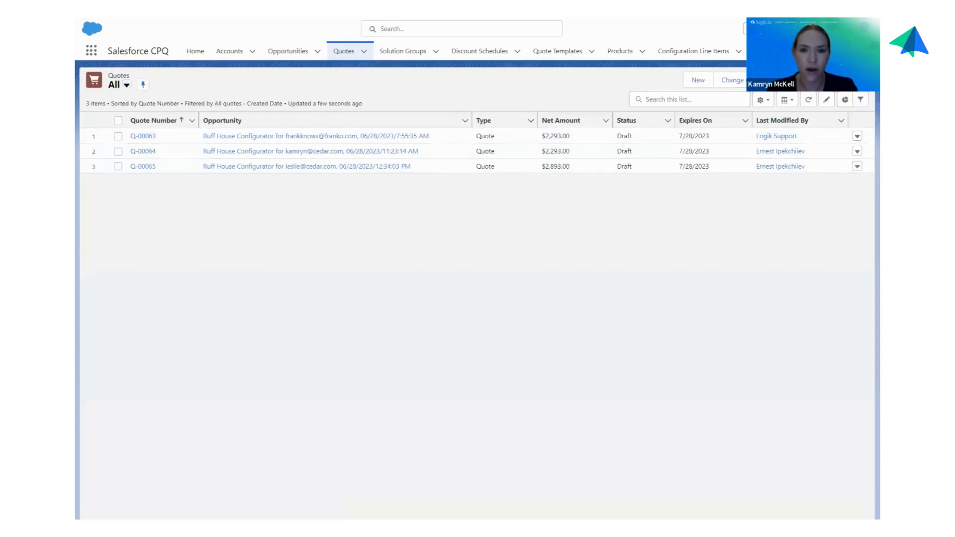